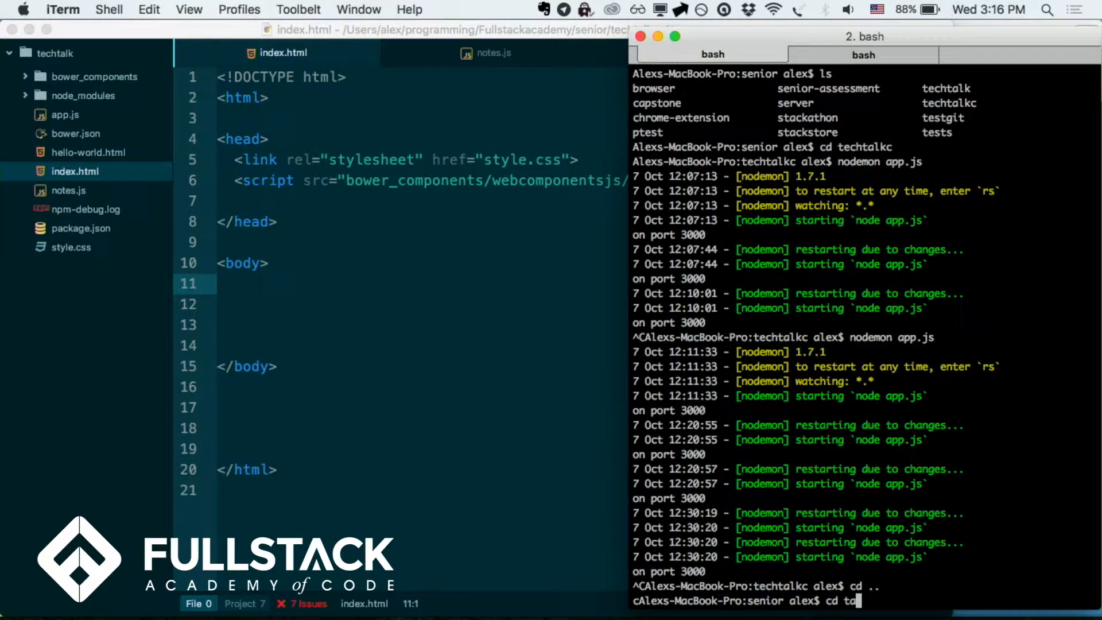
Change the iTerm shell into the techtalk project folder
type("techtalk")
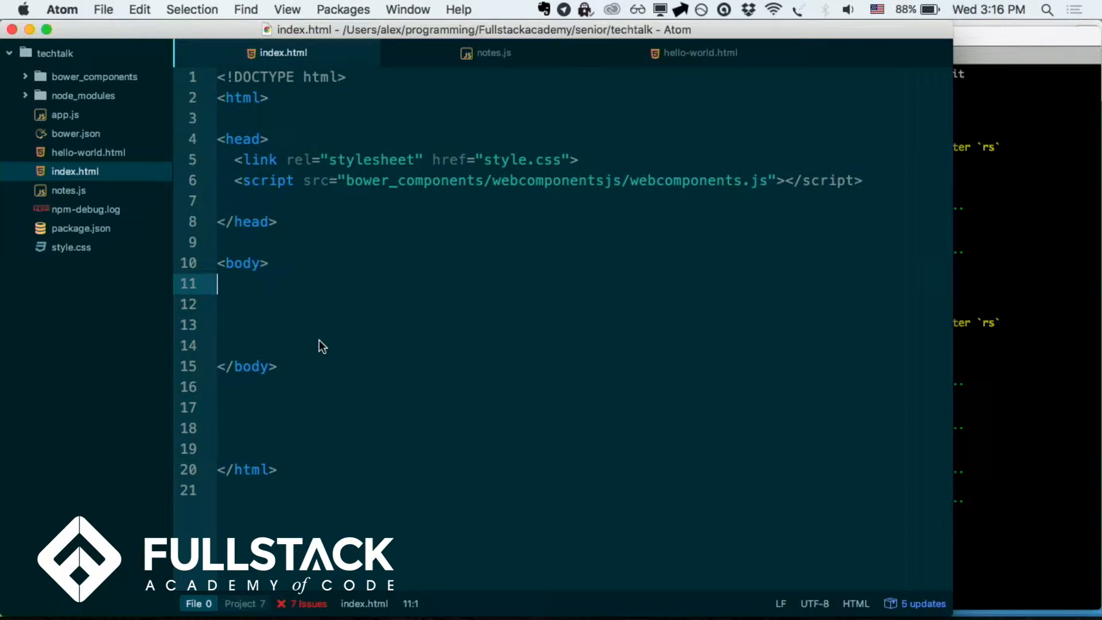
mouse_move(732, 62)
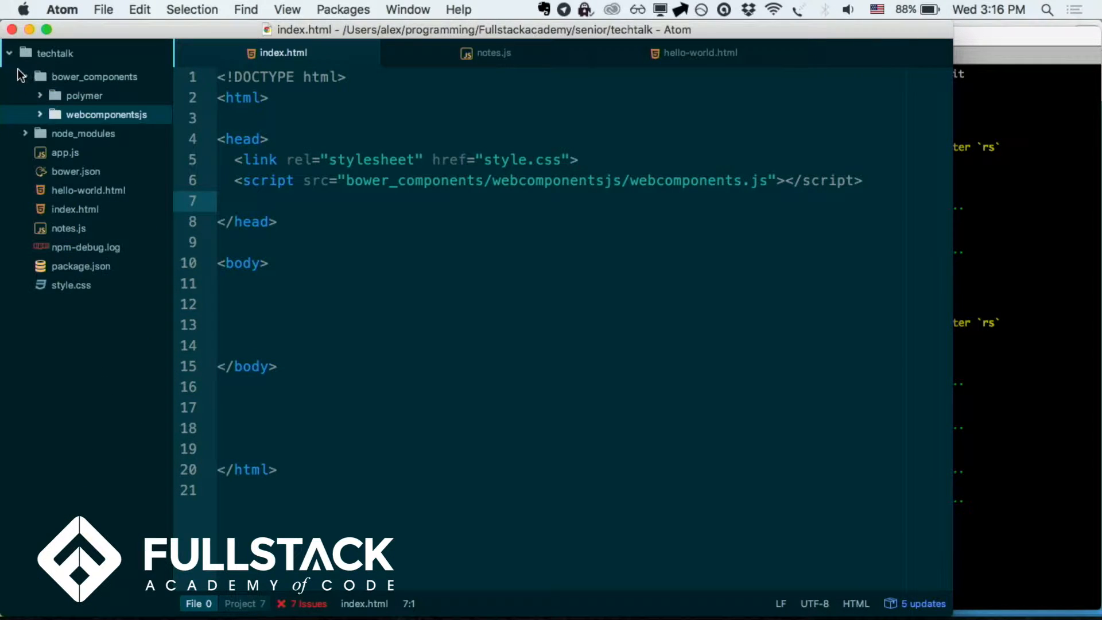
Review the notes.js and index.html tabs in Atom, then switch to Chrome
left_click(494, 52)
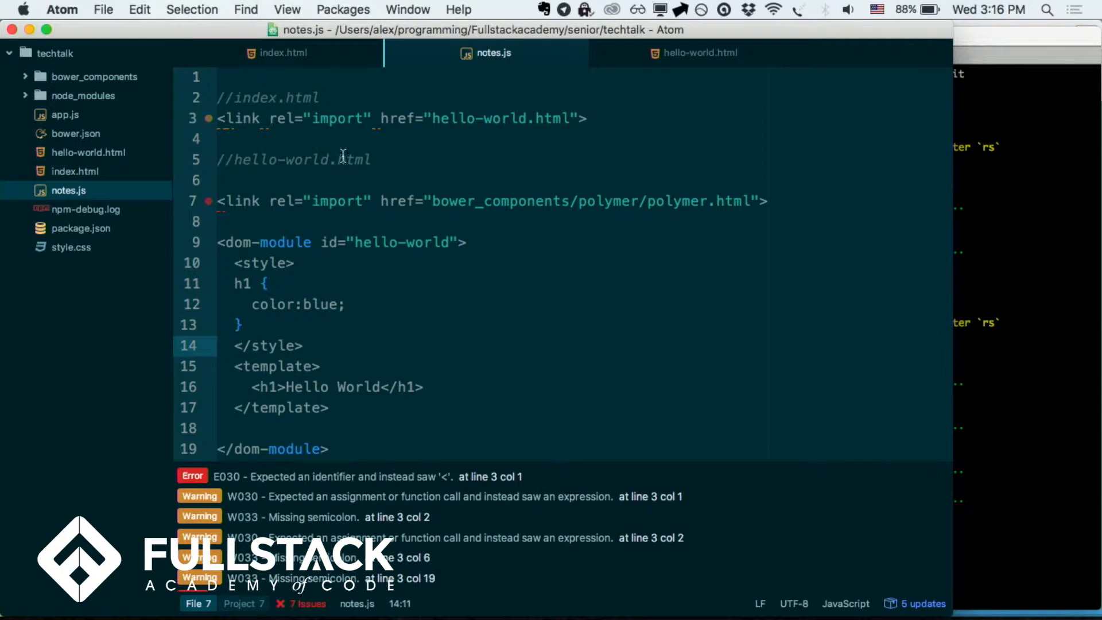
left_click(283, 52)
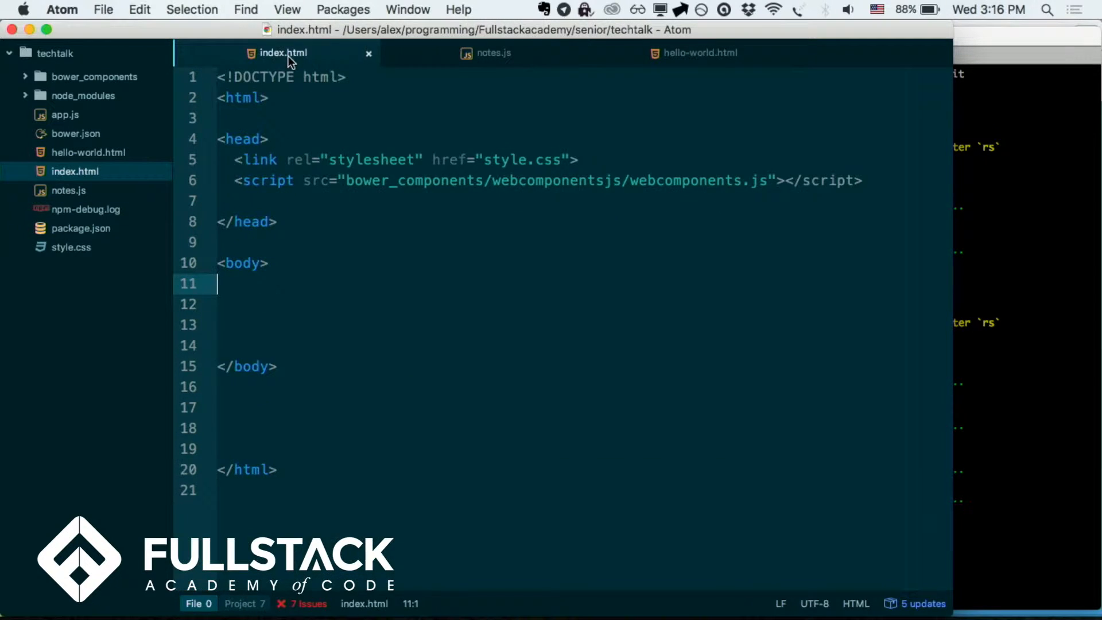
left_click(699, 52)
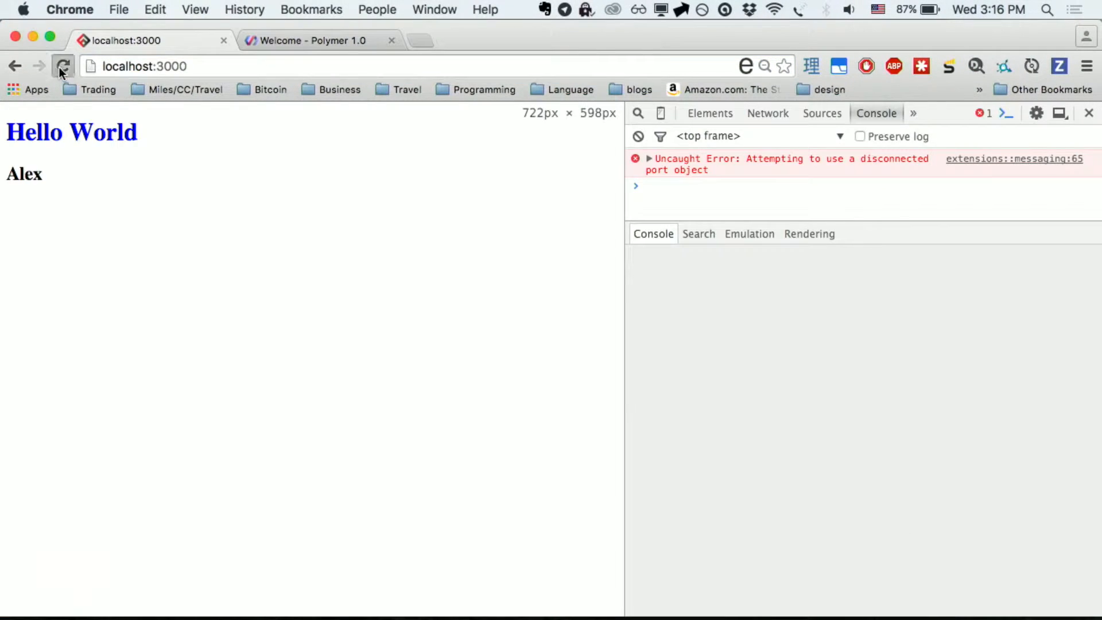
Reload the localhost:3000 page and bring the Atom index.html window forward
left_click(62, 66)
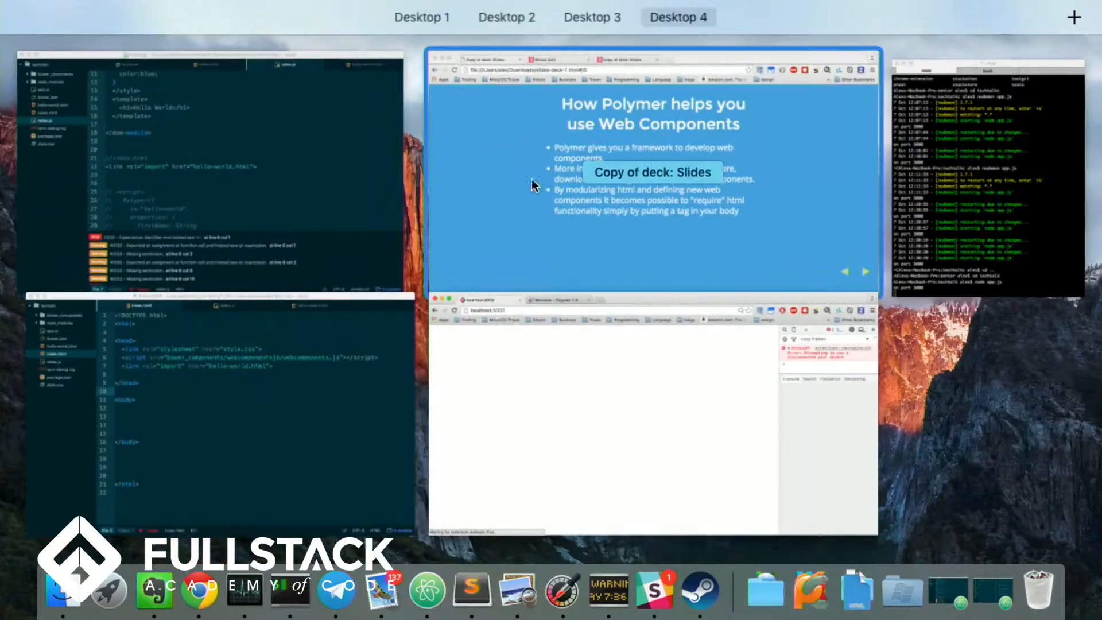
left_click(211, 176)
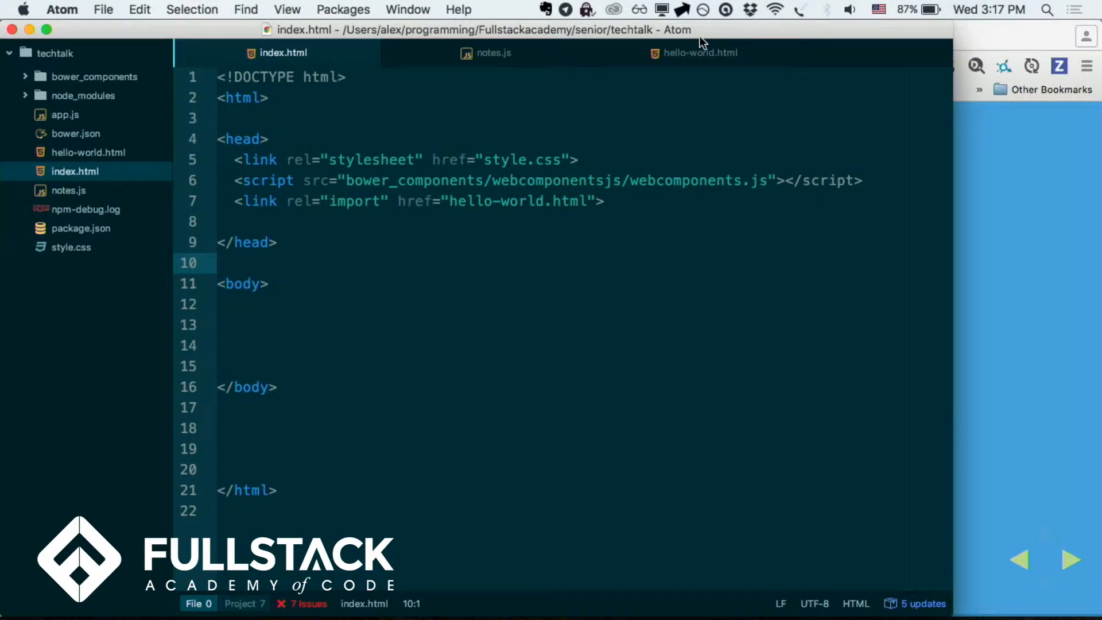
Add a link import of bower_components/polymer/polymer.html to line 1 of hello-world.html
left_click(699, 53)
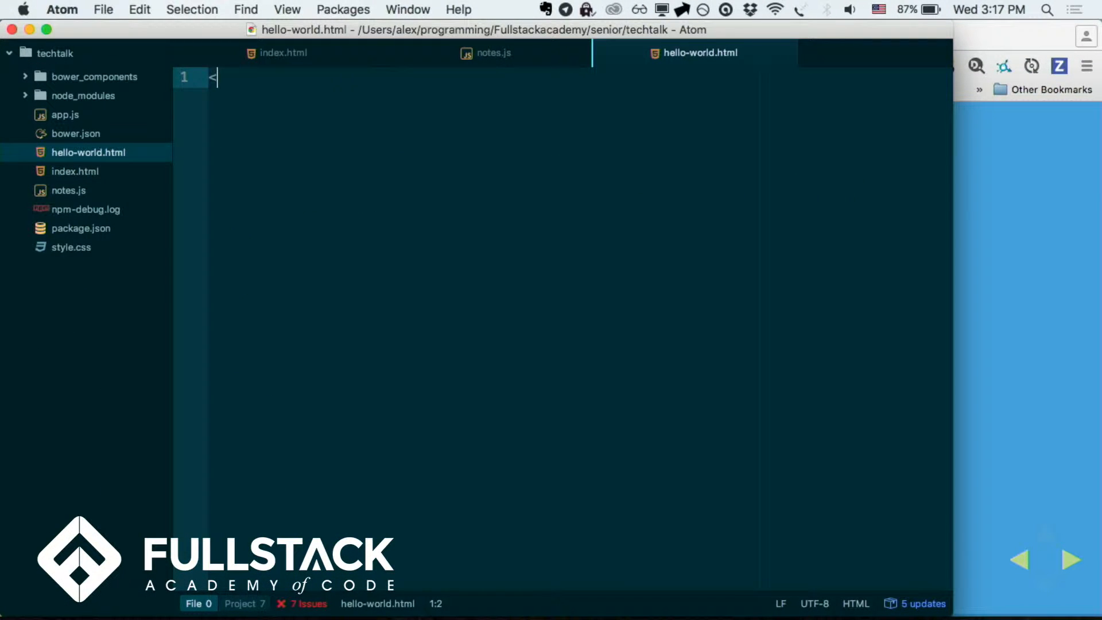
left_click(494, 52)
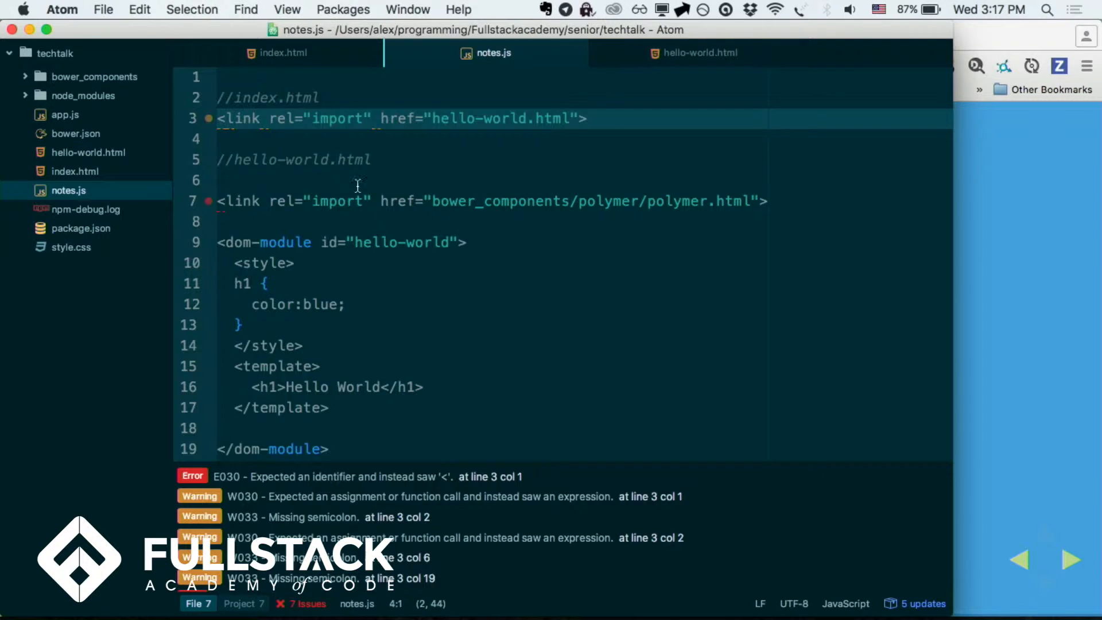
left_click(700, 52)
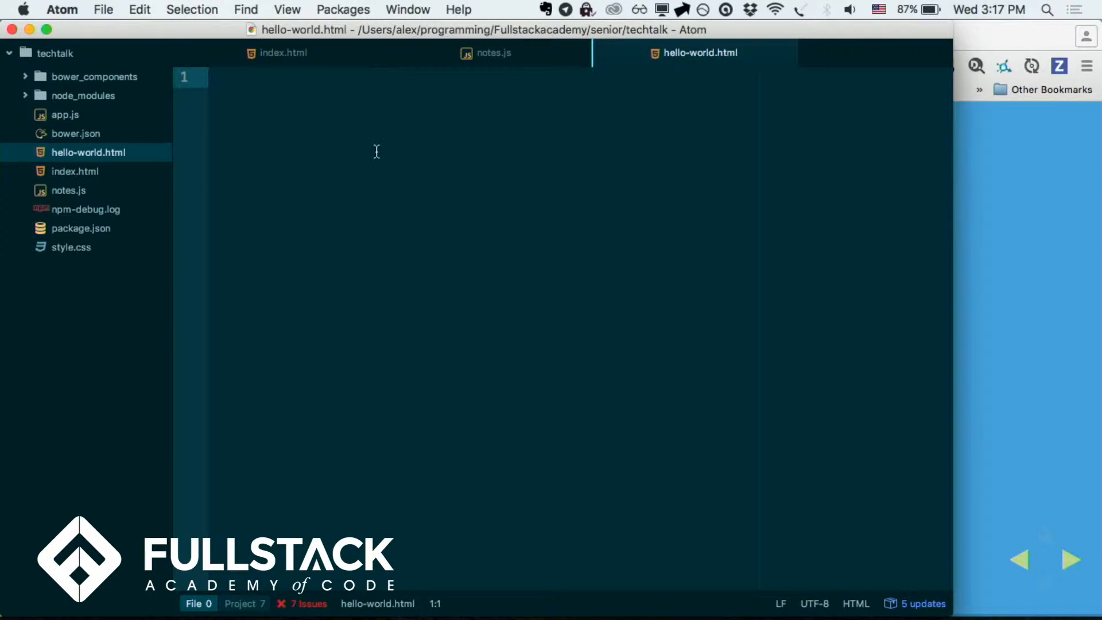
type("<link rel=\"import\" href=\"bower_components/polymer/polymer.html\">")
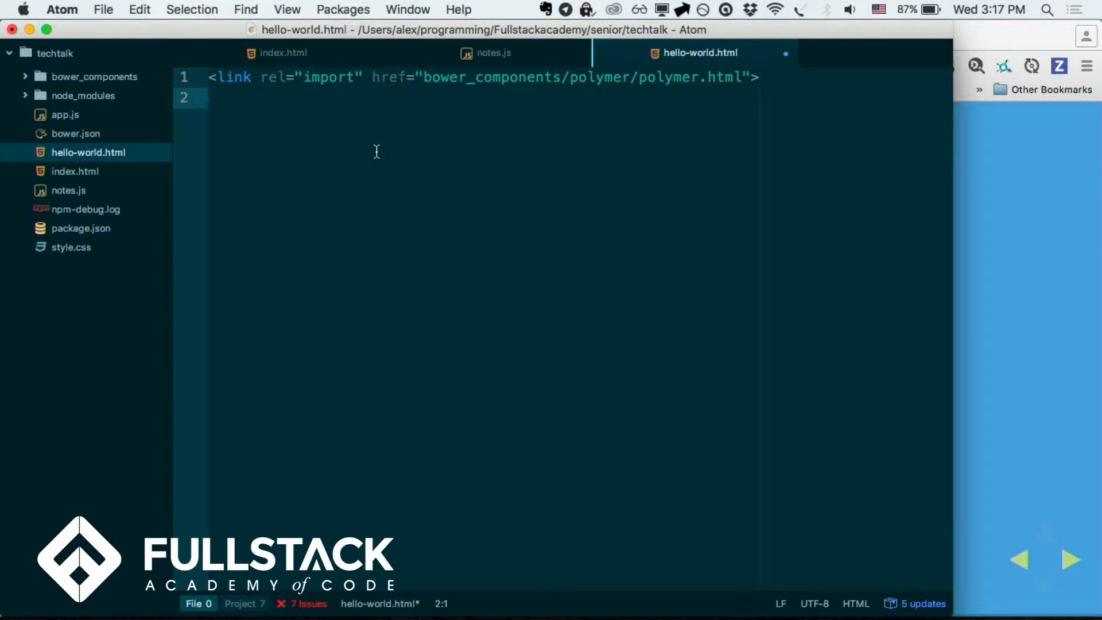
mouse_move(721, 134)
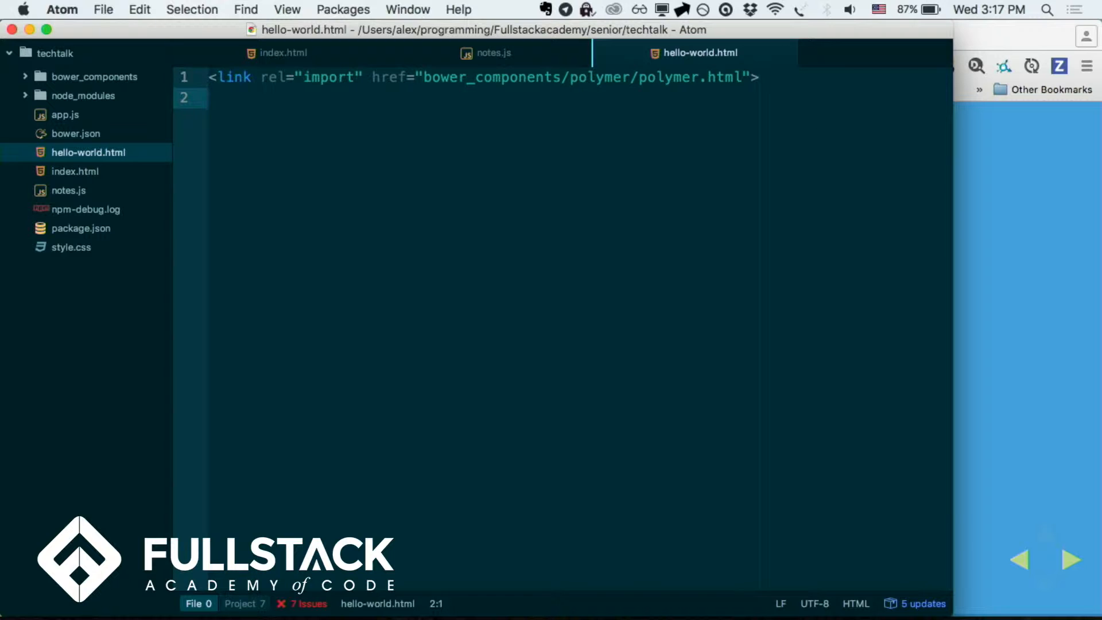
Open a dom-module with id 'hello-world' containing a style block
type("<dom")
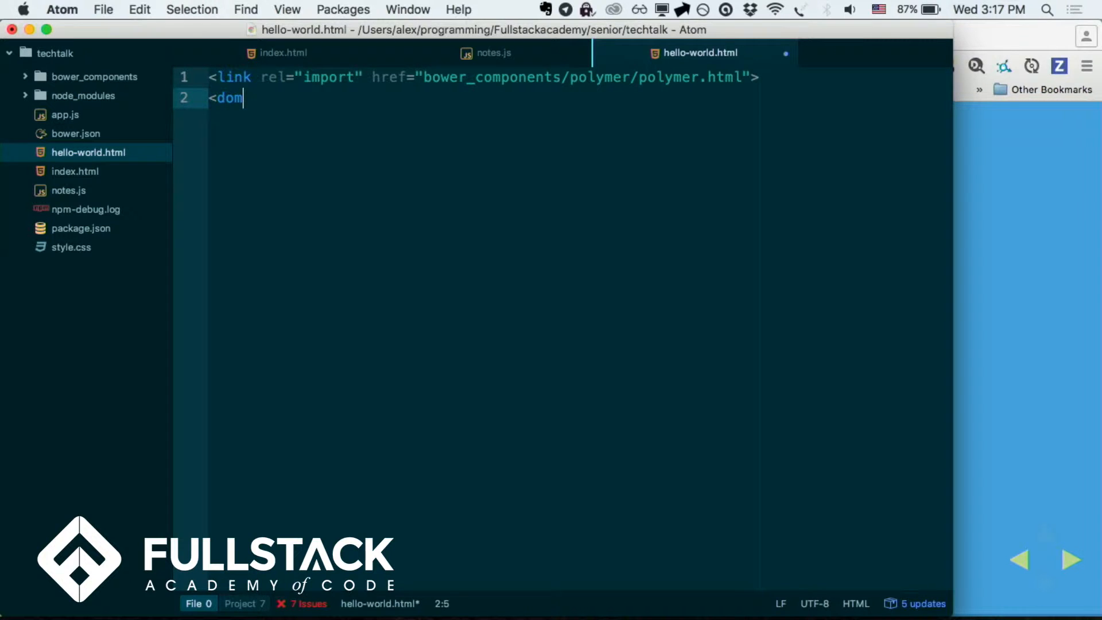
type("-module")
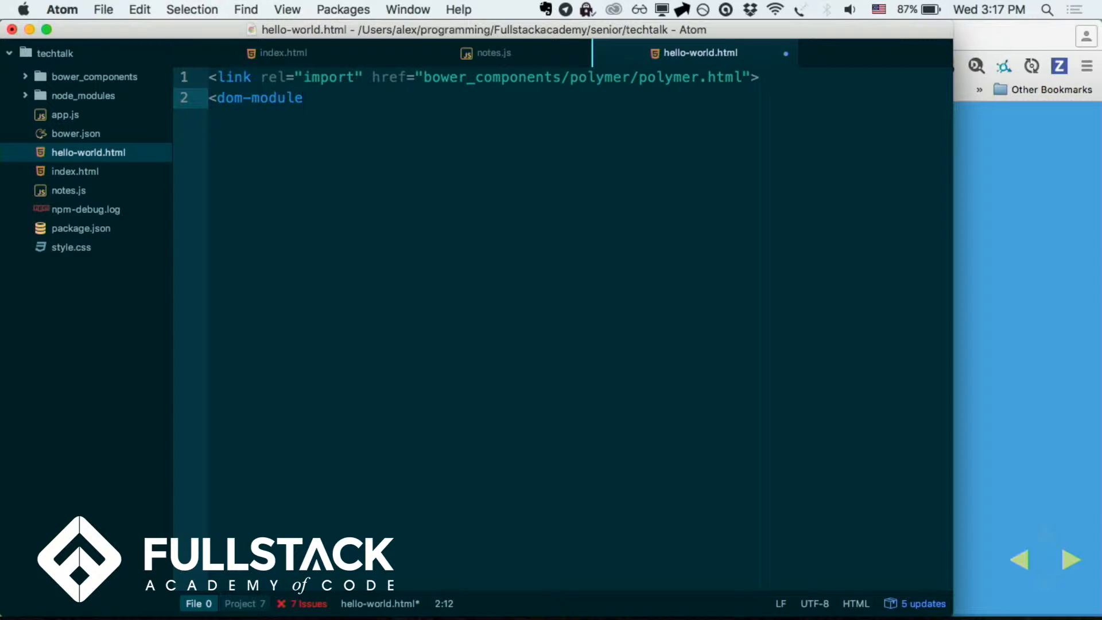
type("id=\"he\"")
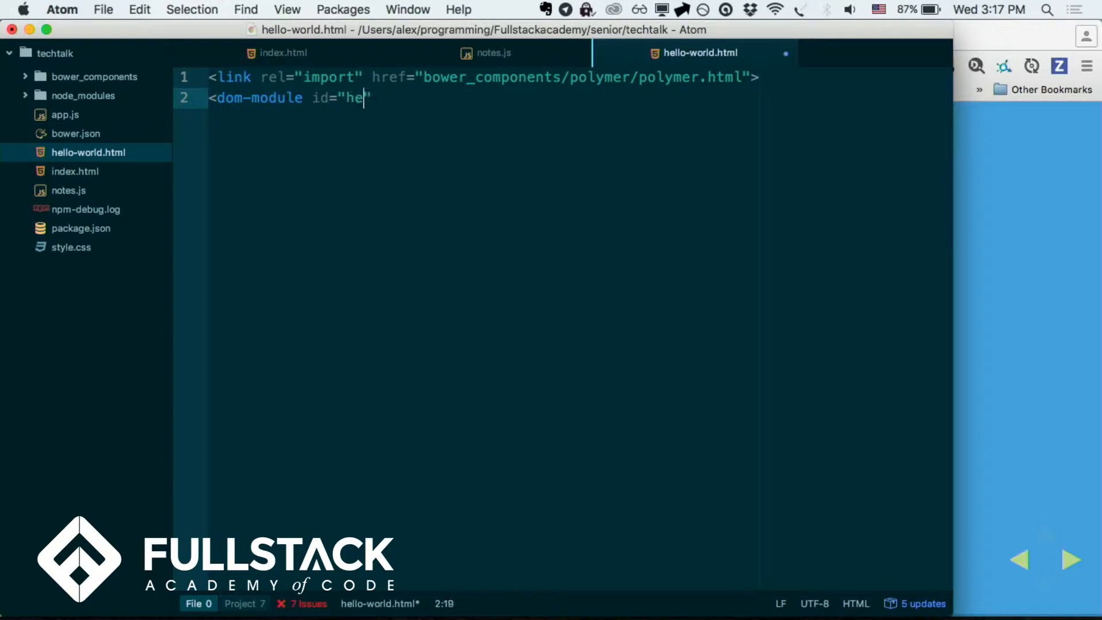
type("llo-world")
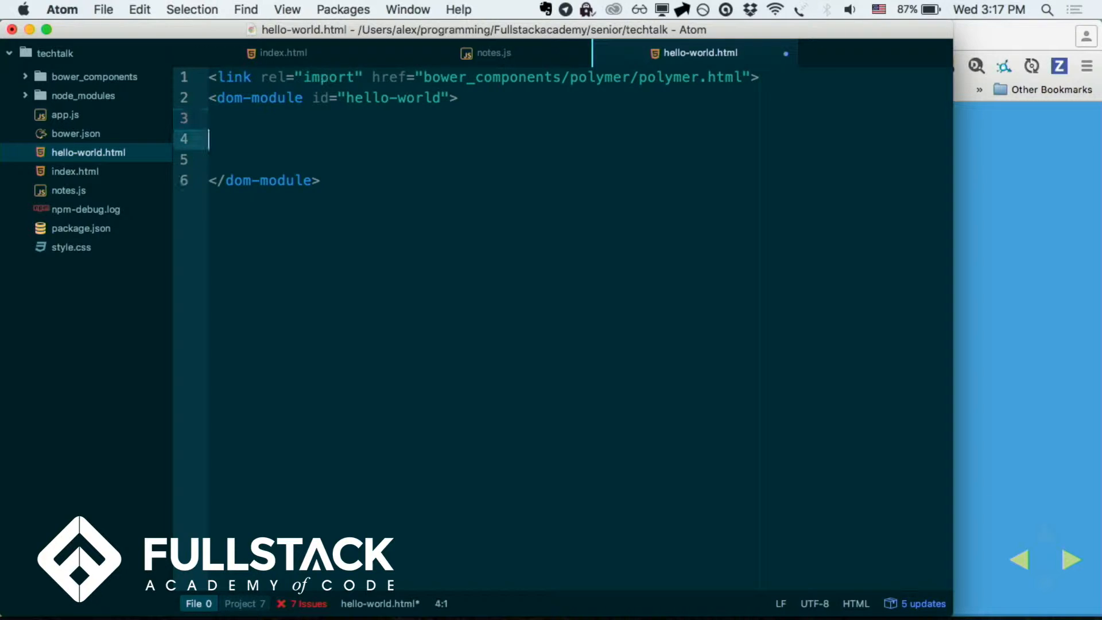
type("<")
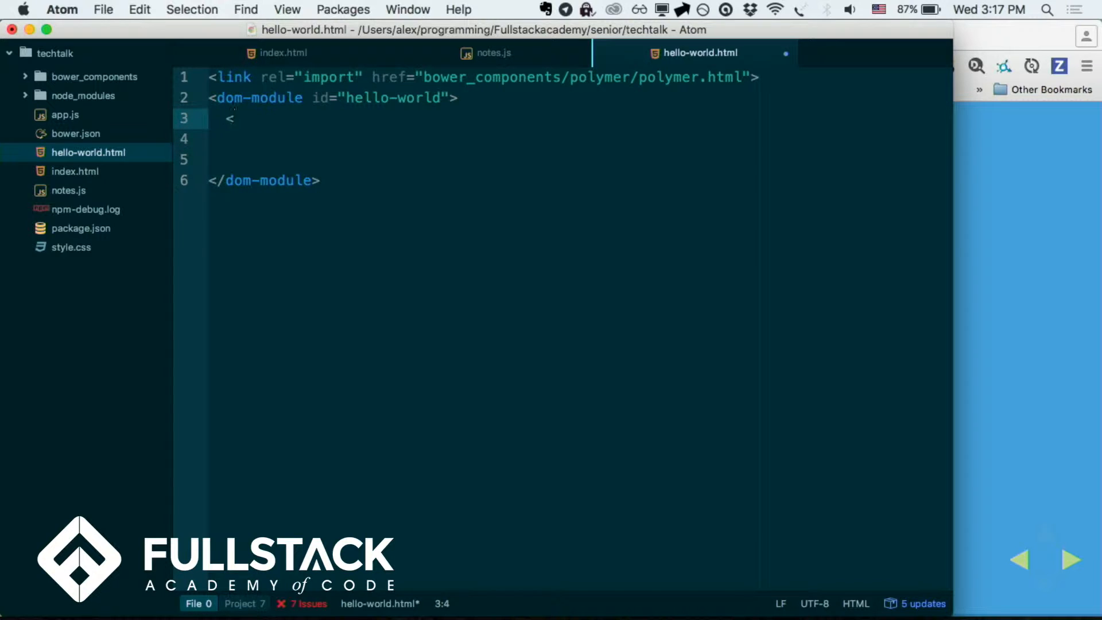
type("style")
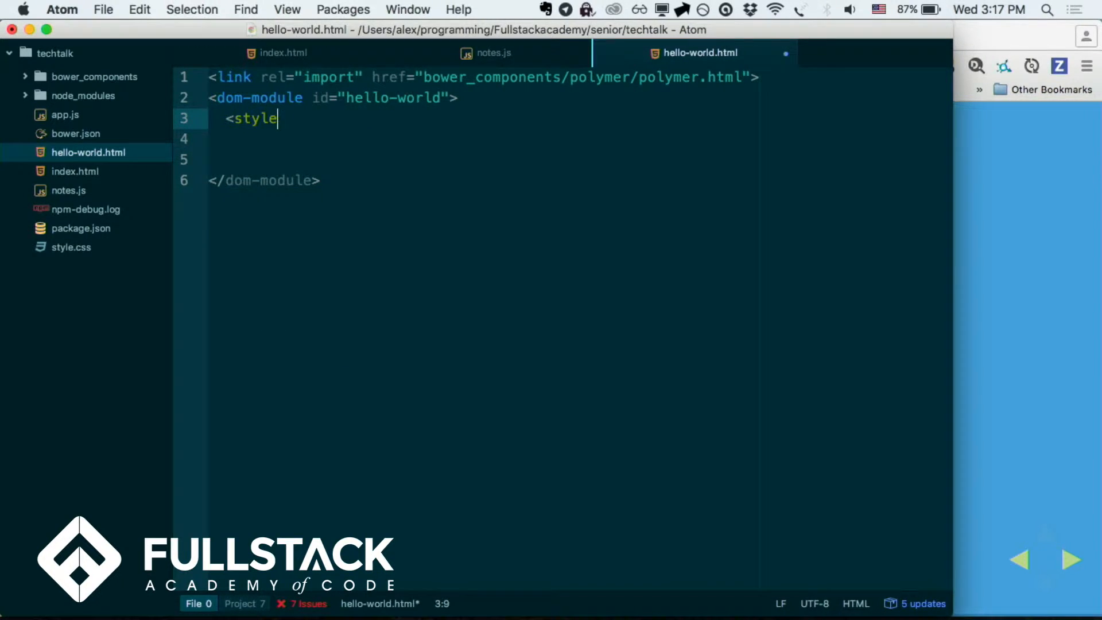
type(">")
left_click(578, 138)
type("<")
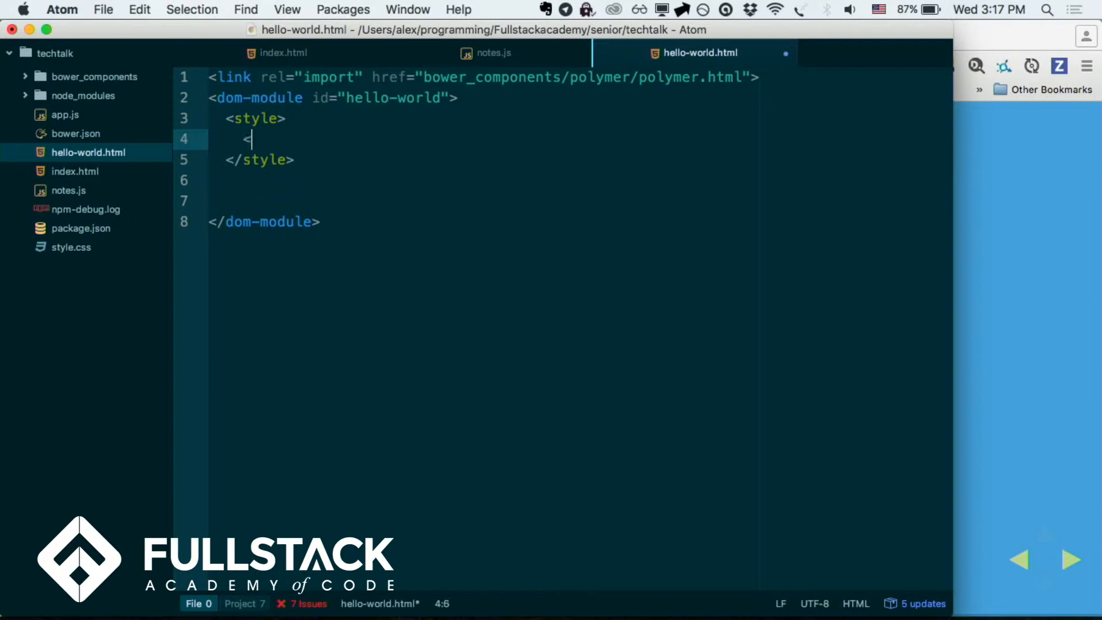
Style h1 headings with color blue and add an empty template tag
type("h")
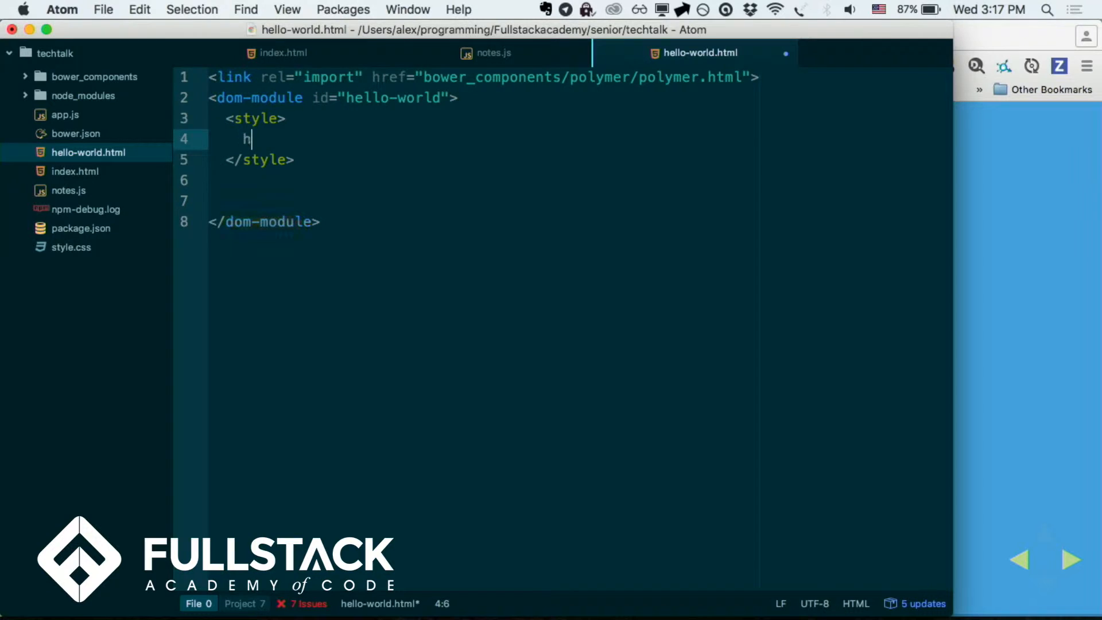
type("1{")
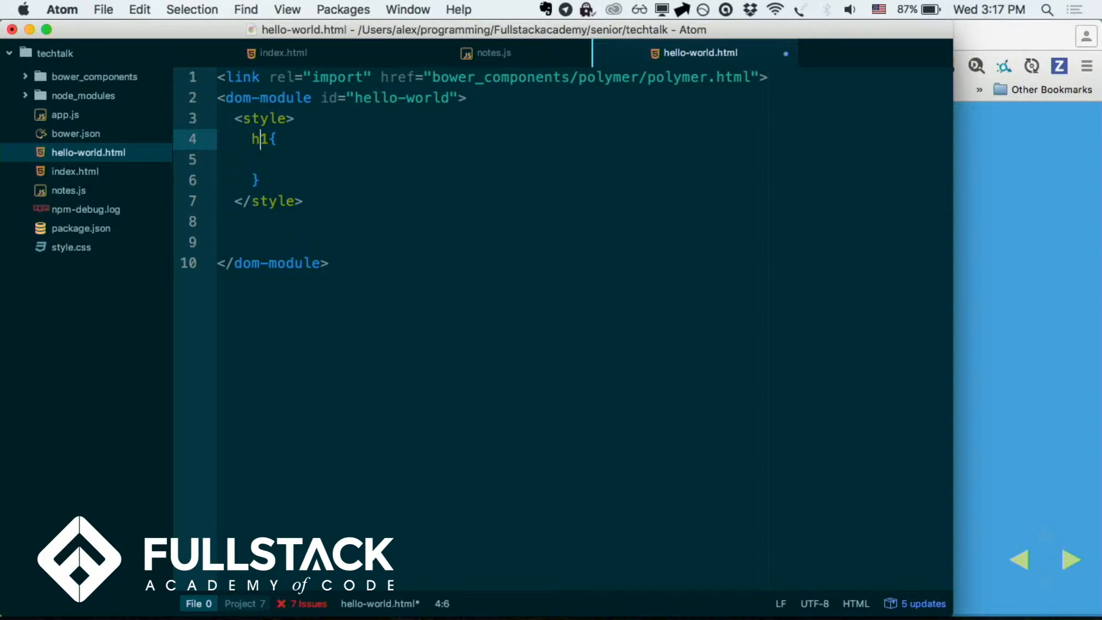
type("body {")
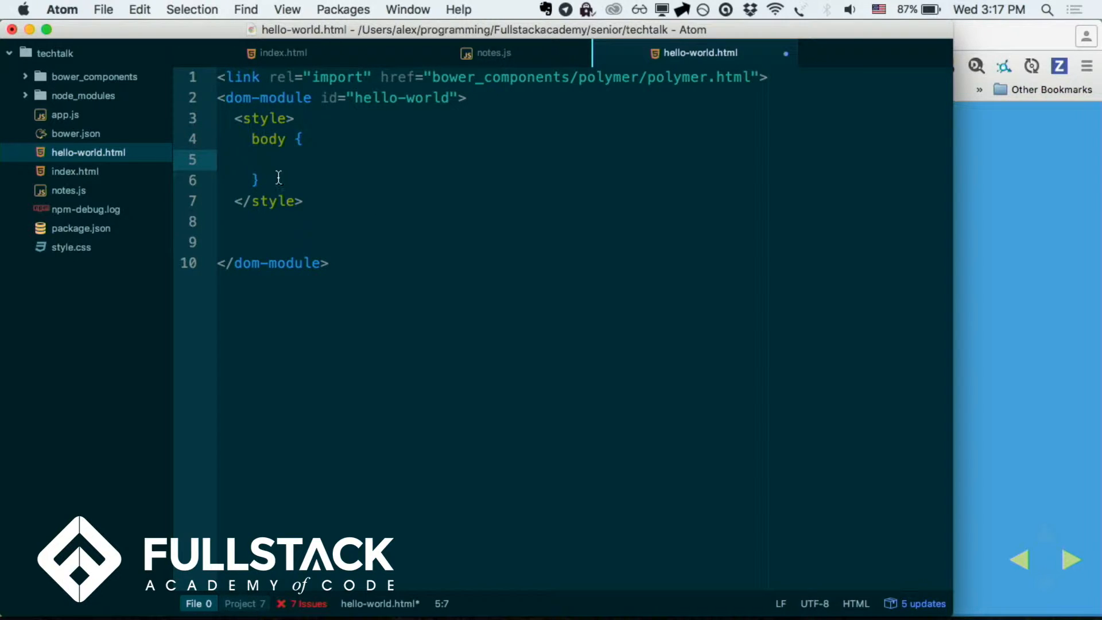
type("j1 {")
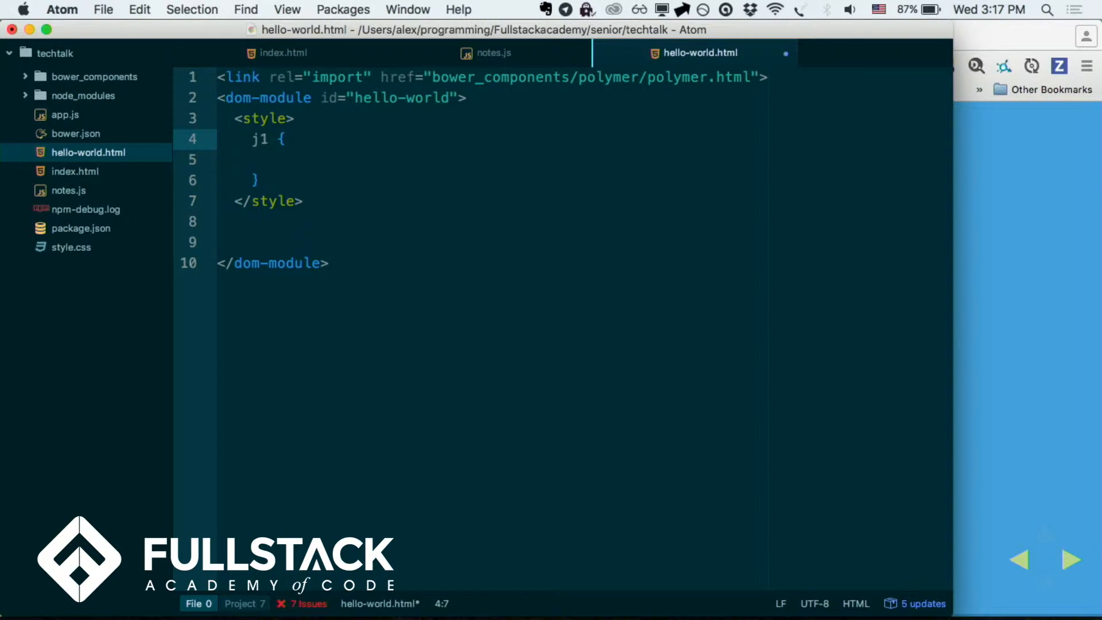
type("color")
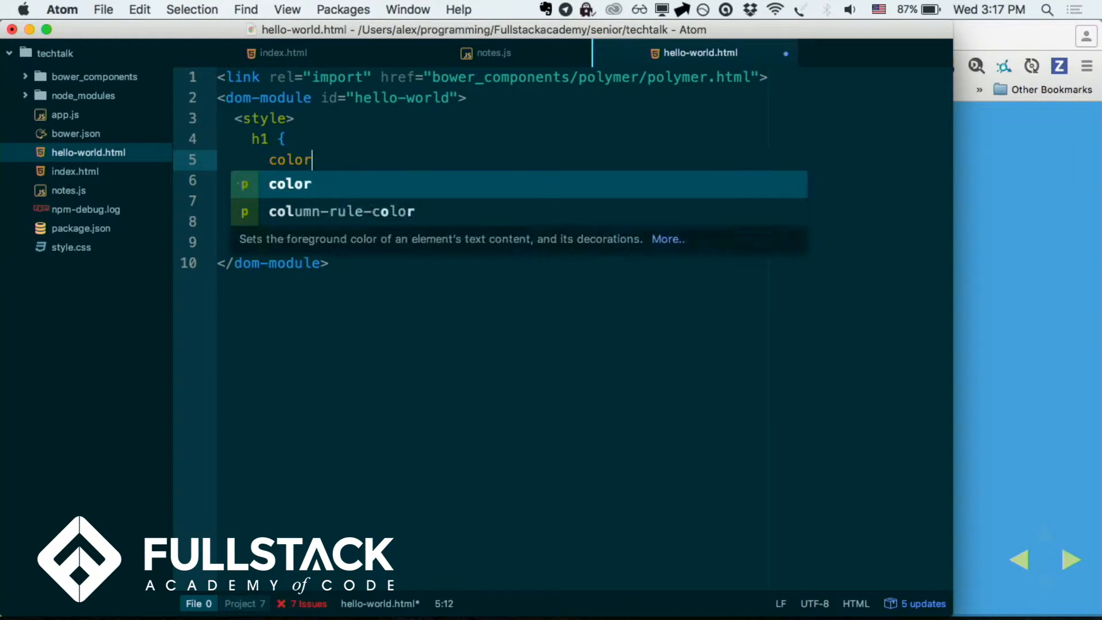
type(":blue;")
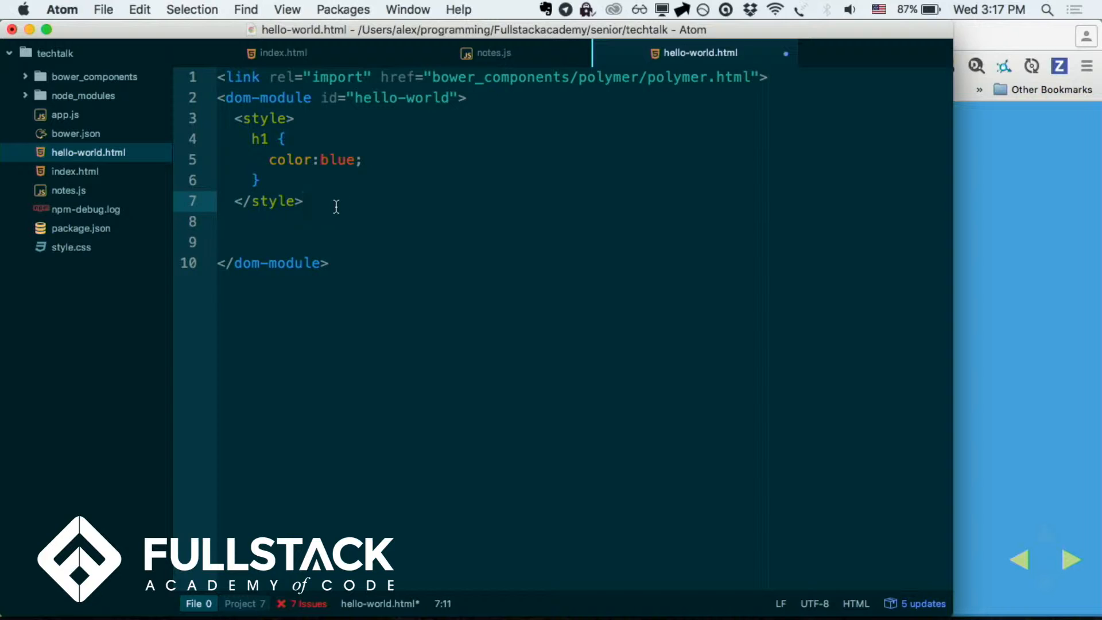
type("<template>")
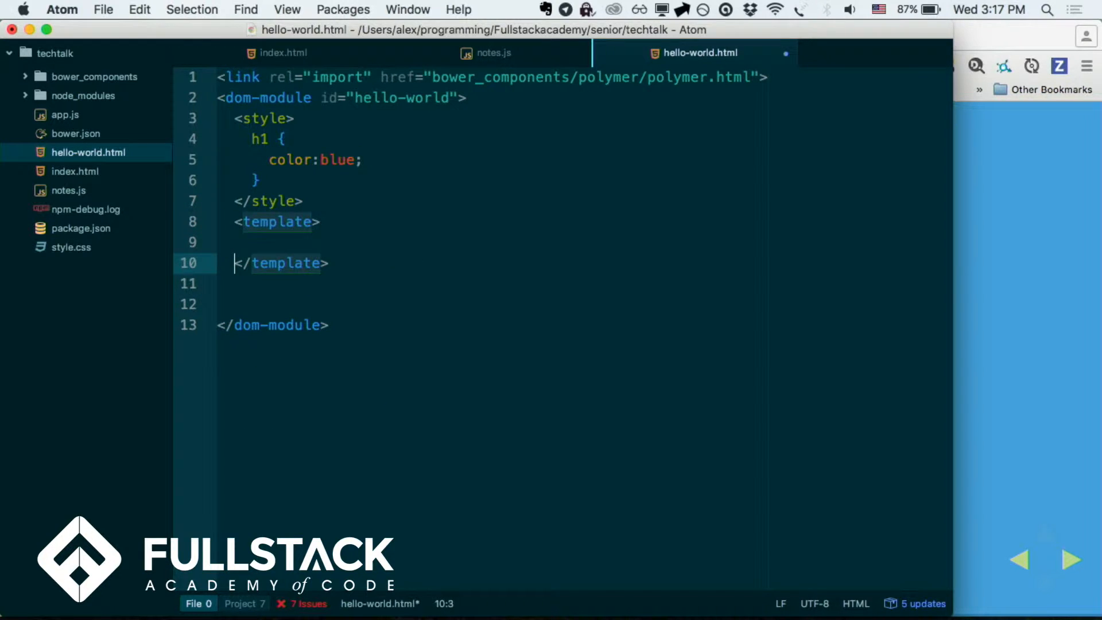
Type an h1 reading 'Hello World!' inside the template
type("<h1></h1>")
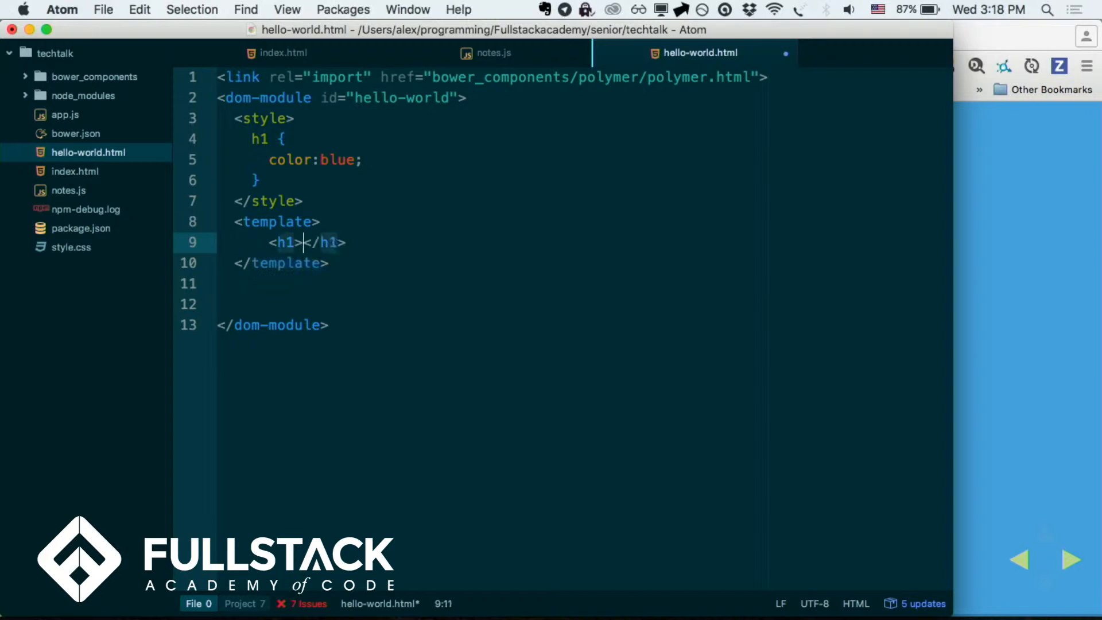
type("Hello World!")
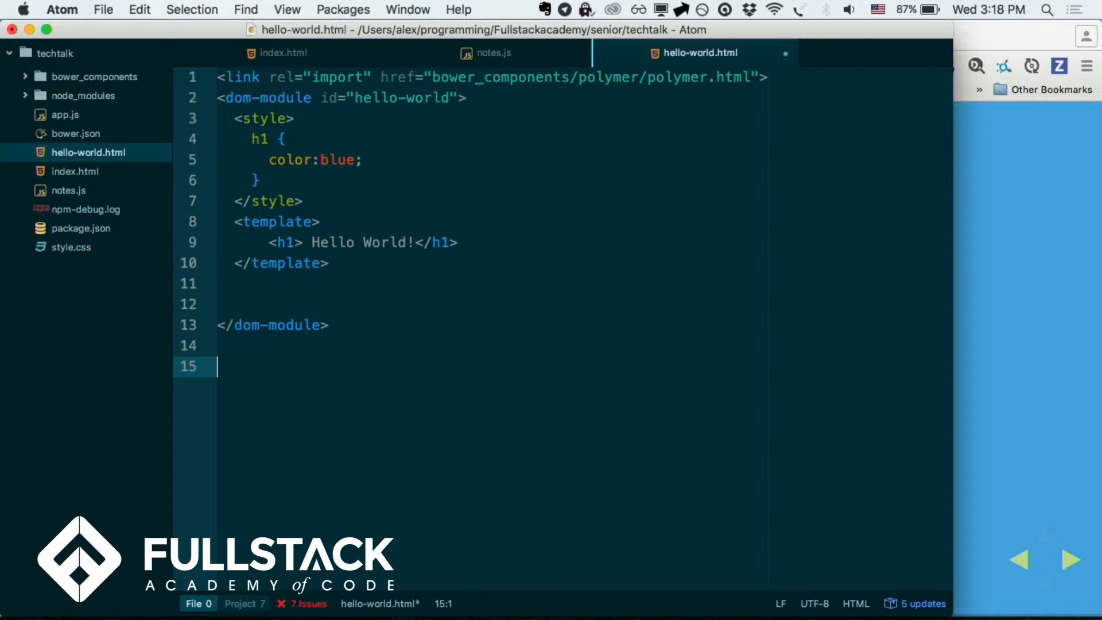
Add a script calling Polymer({ is: "hello-world" }) below the dom-module and save
type("<script></script>")
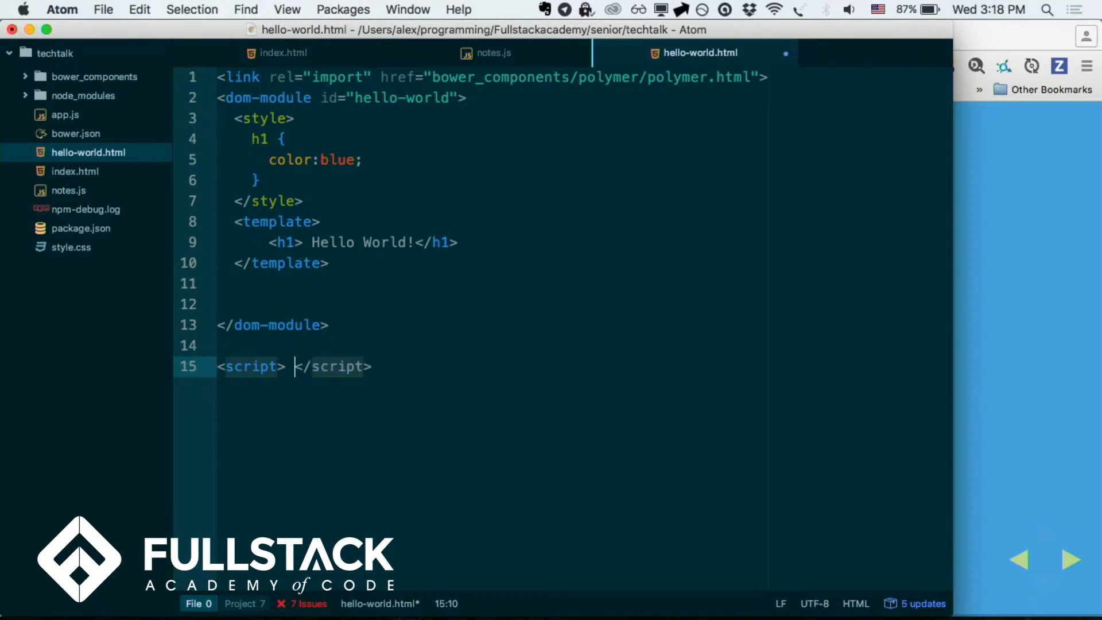
type("Polymer({")
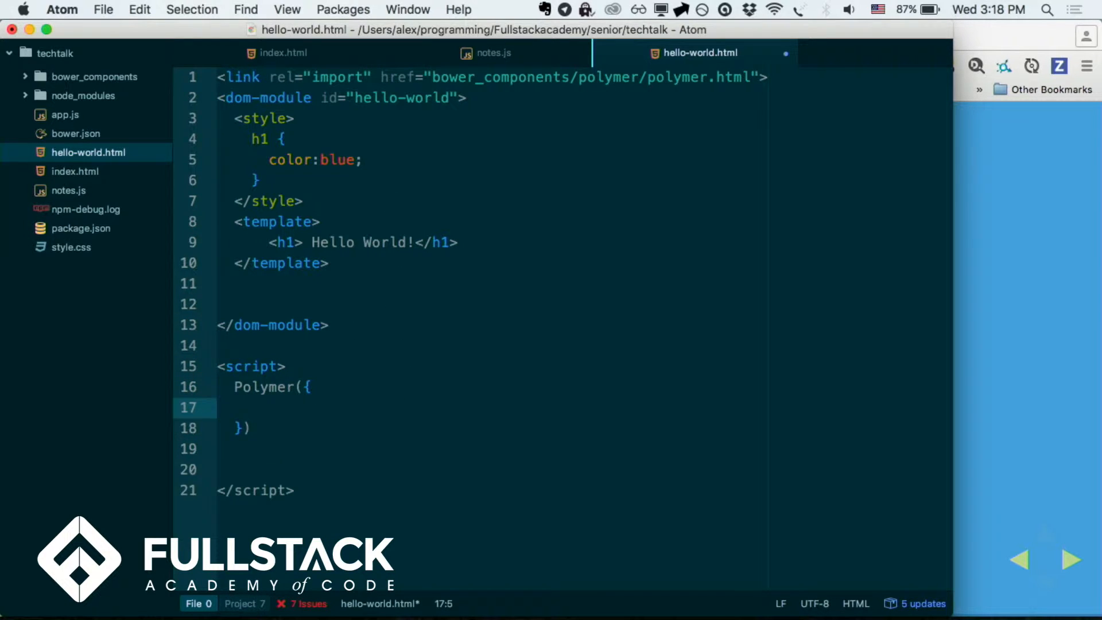
type("is\"")
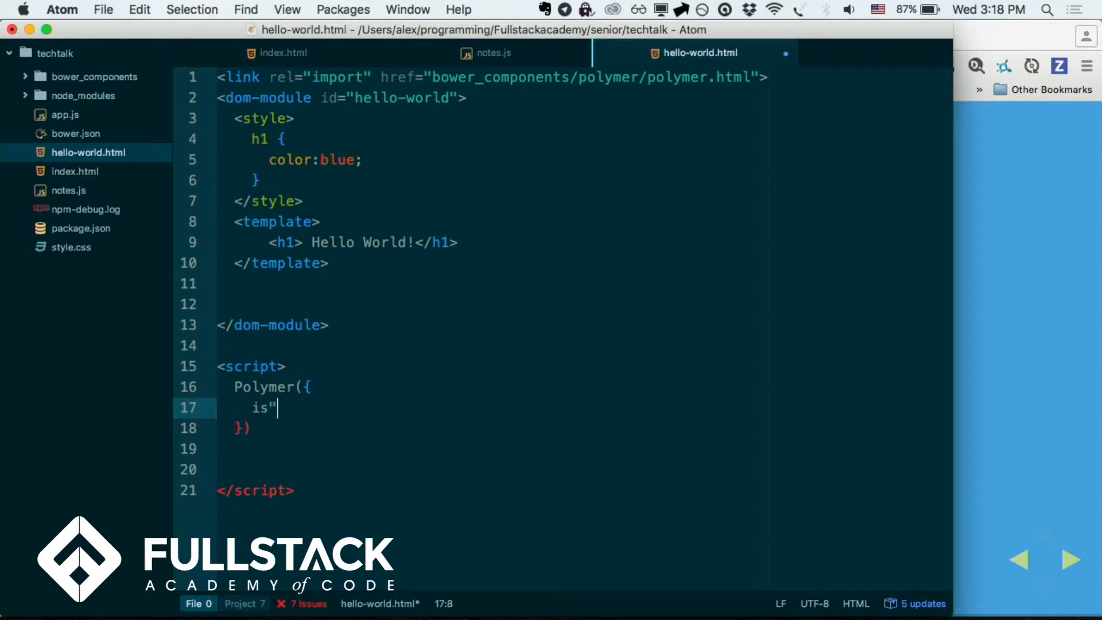
type(":\"")
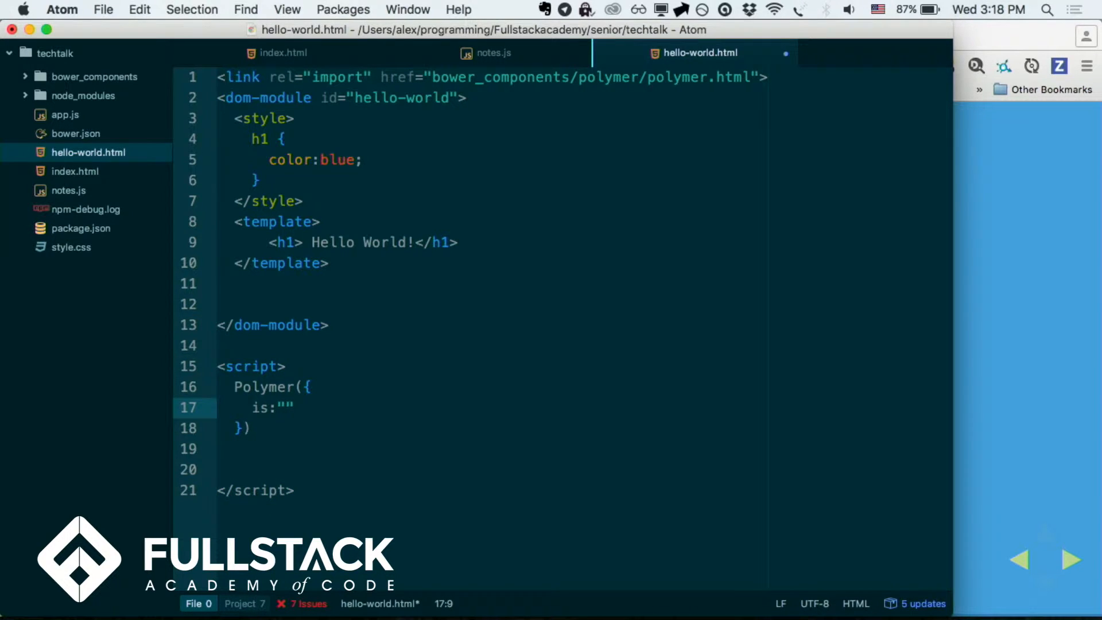
type("he")
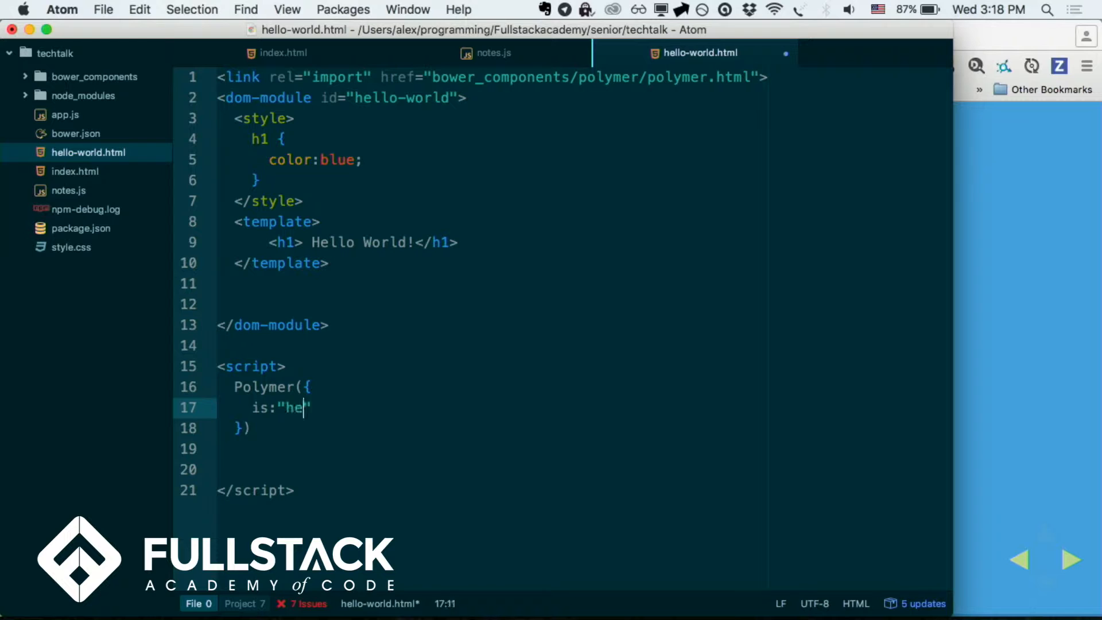
type("llo-world")
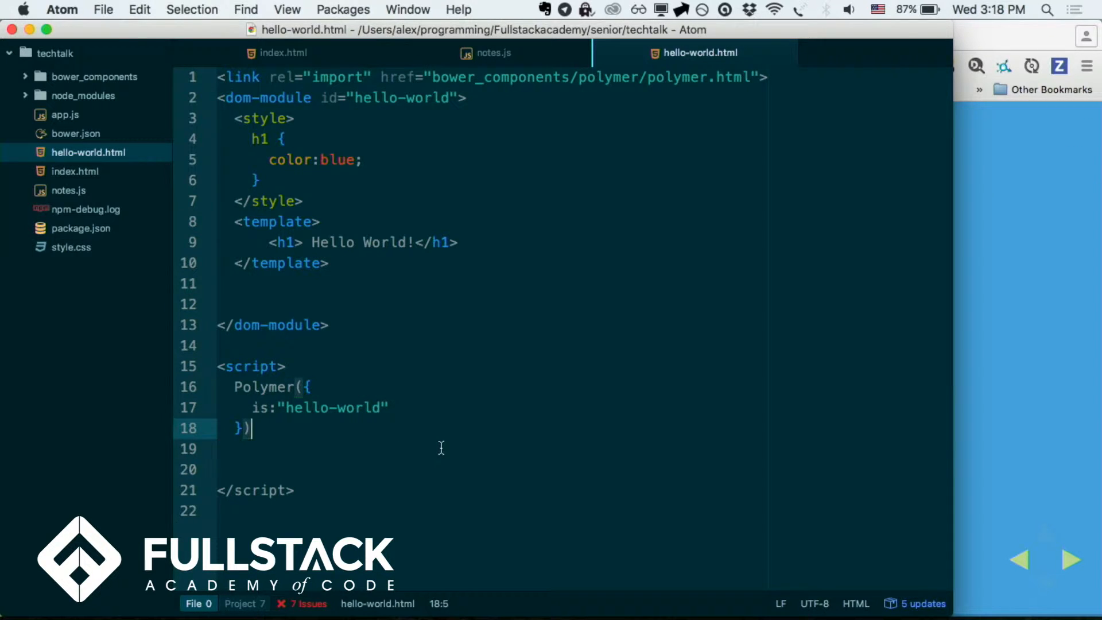
Insert a <hello-world></hello-world> element into the body of index.html
left_click(283, 53)
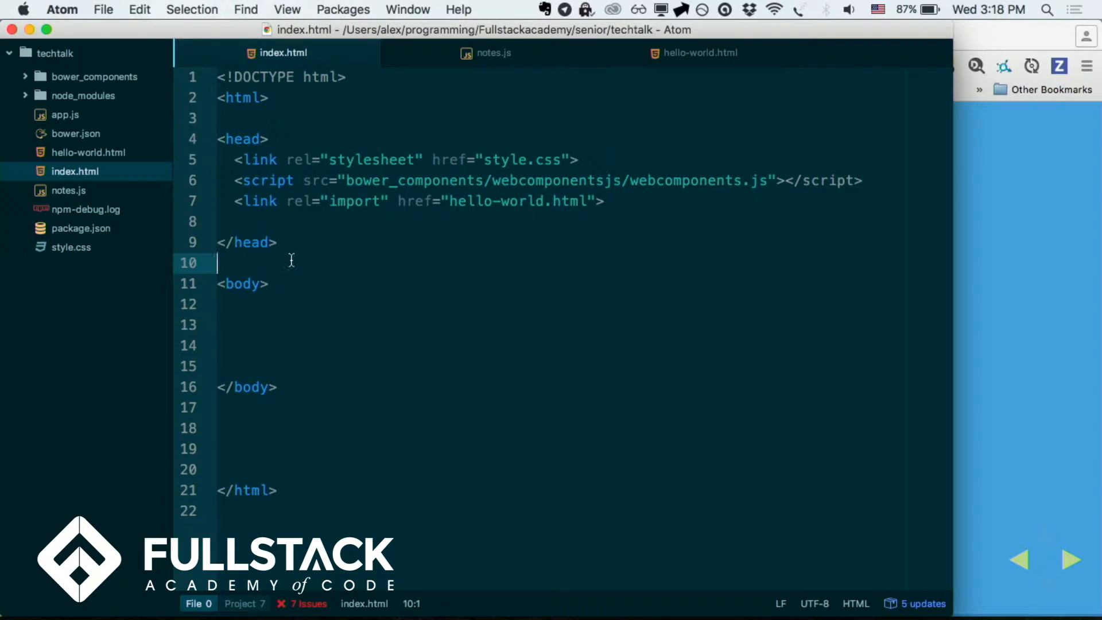
type("<hell")
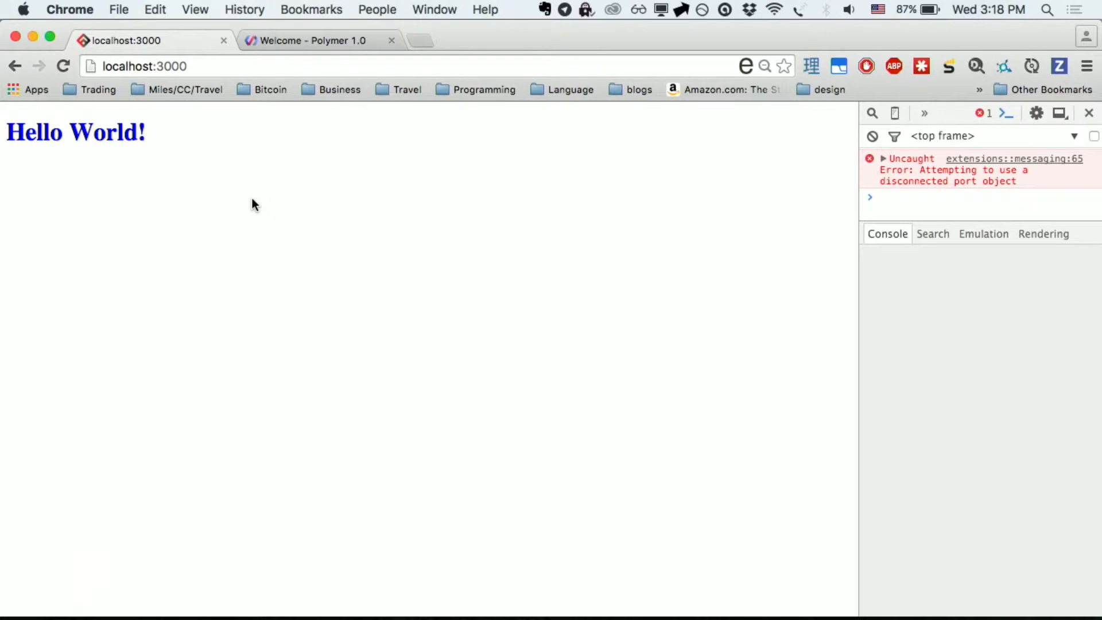
mouse_move(410, 190)
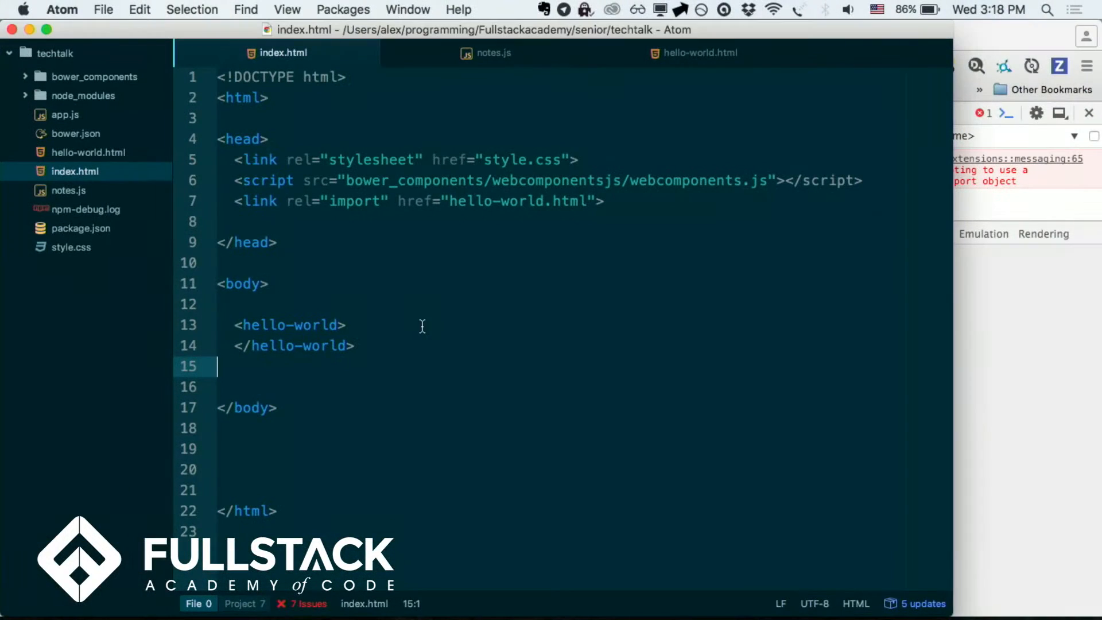
In hello-world.html, add a name property defaulting to 'Alex' and an h2 showing {{name}}
left_click(699, 52)
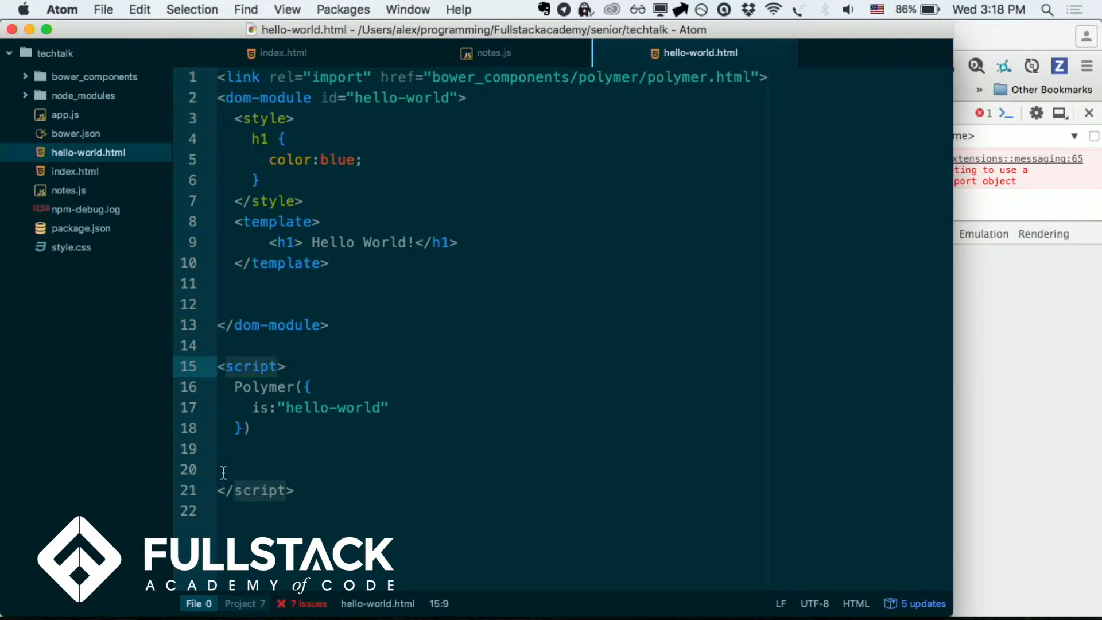
left_click(309, 386)
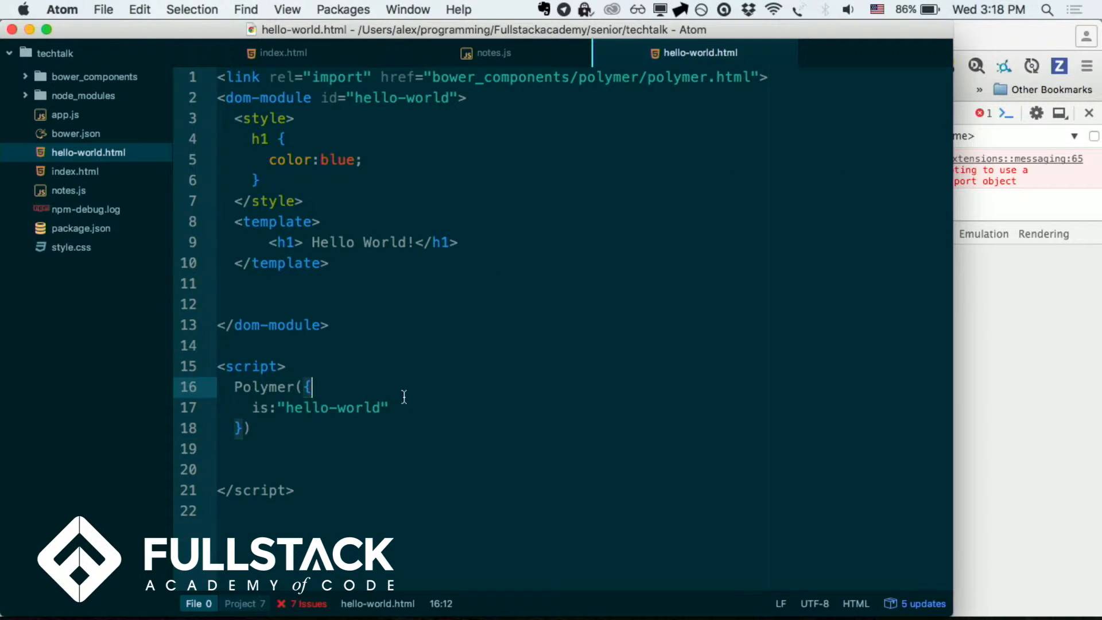
type(",")
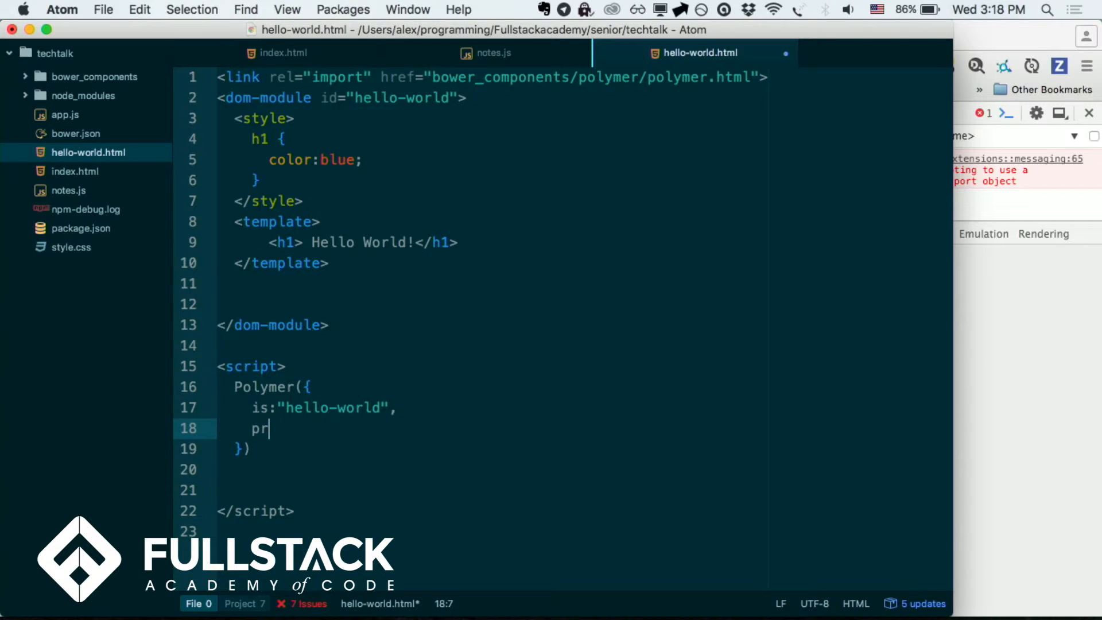
type("operties:")
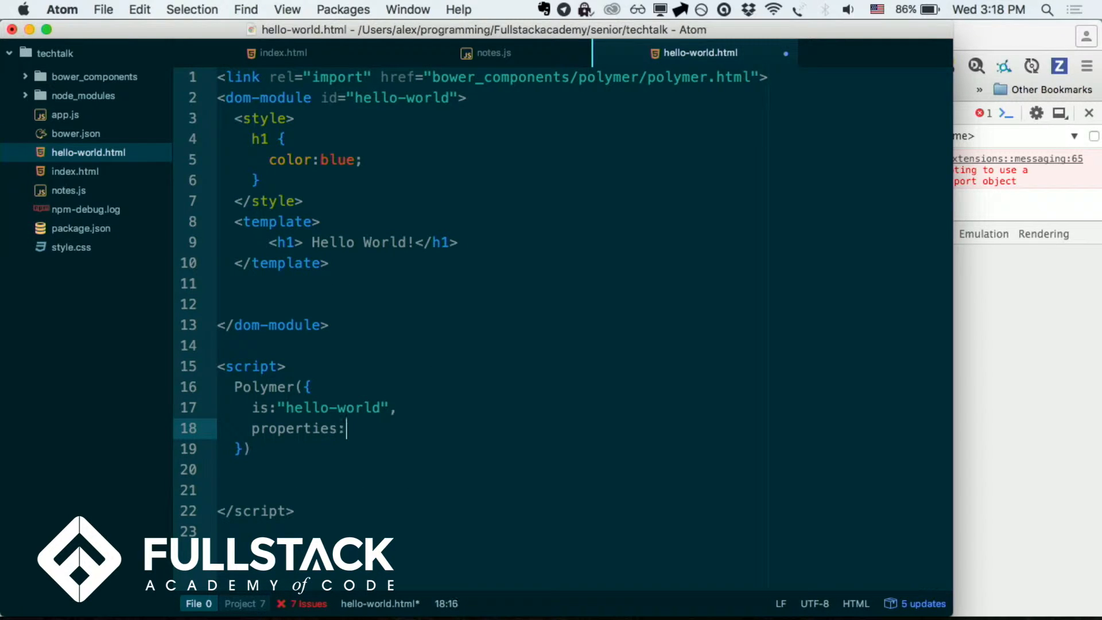
type("{")
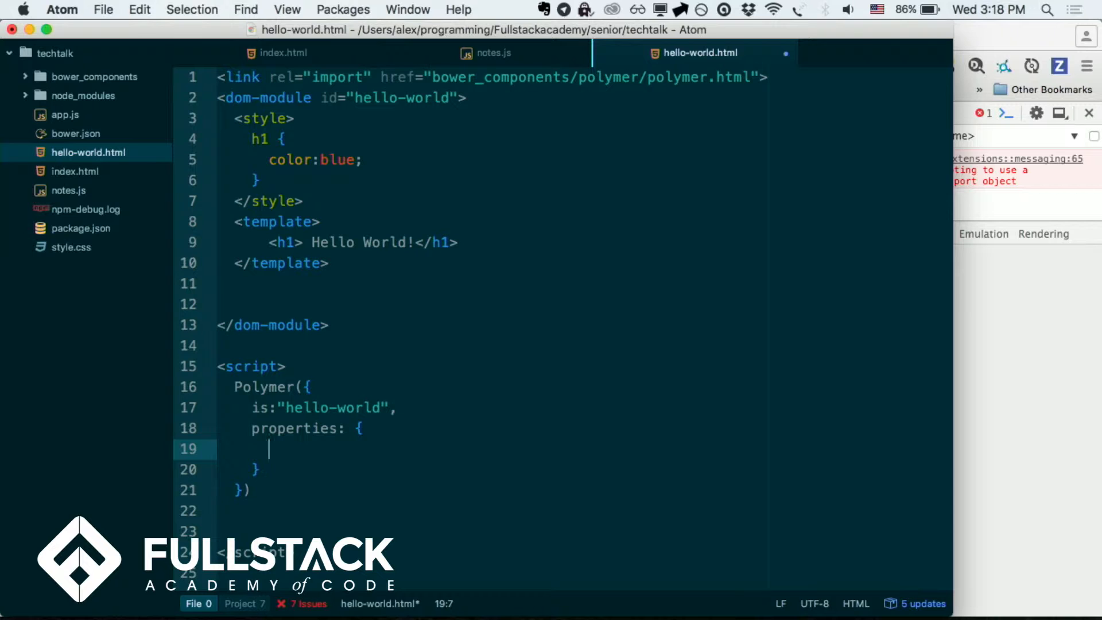
mouse_move(331, 450)
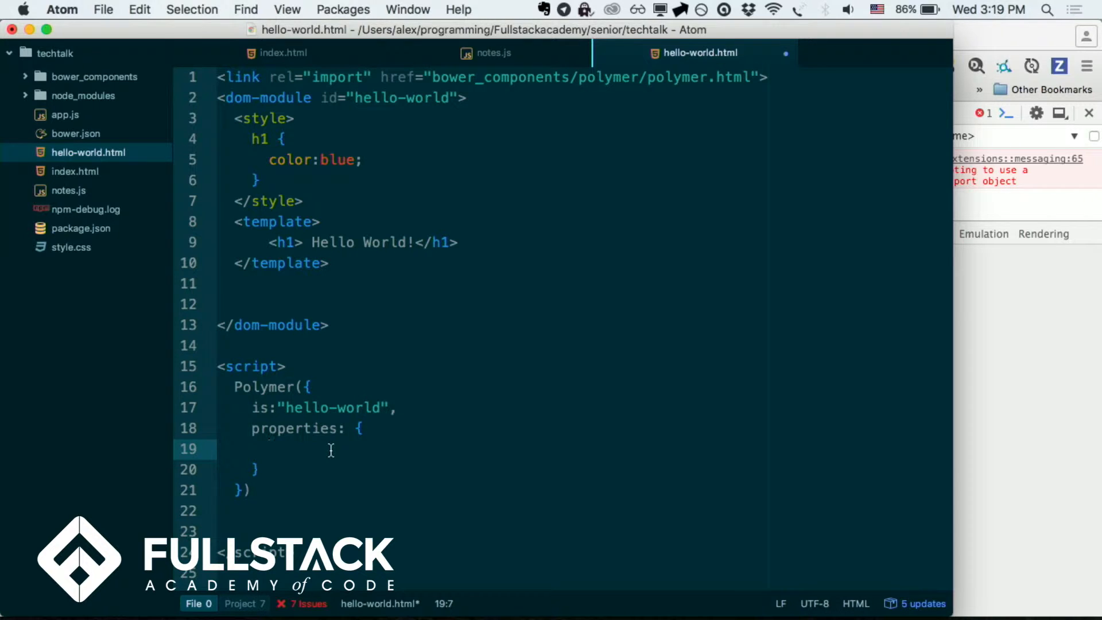
type("name=\"\"")
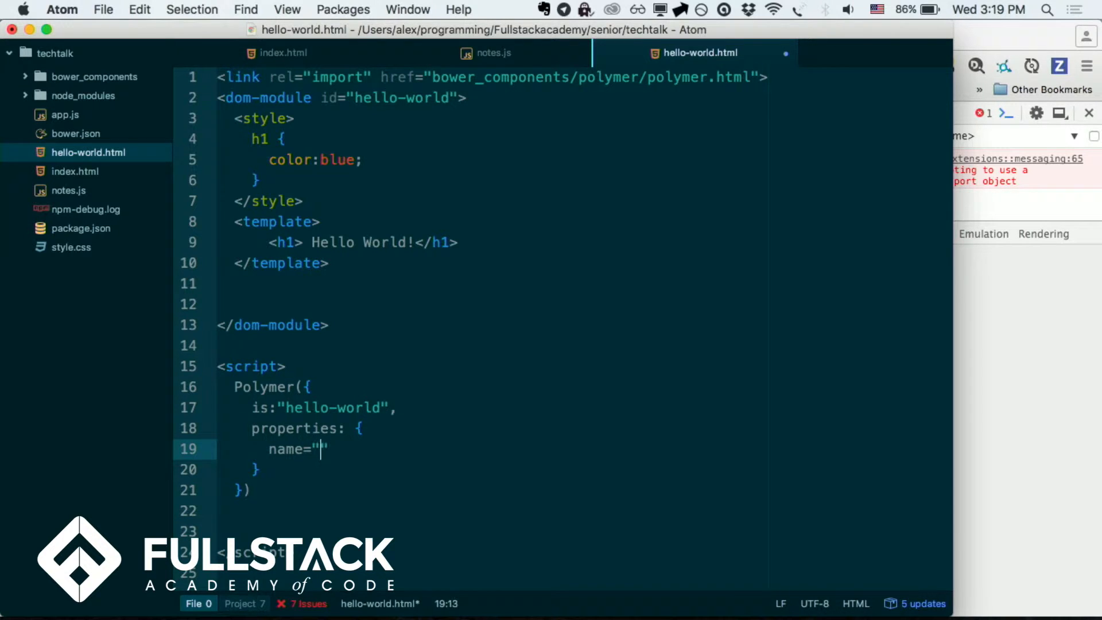
type("Alex")
type("<h2>{{}}</h2>")
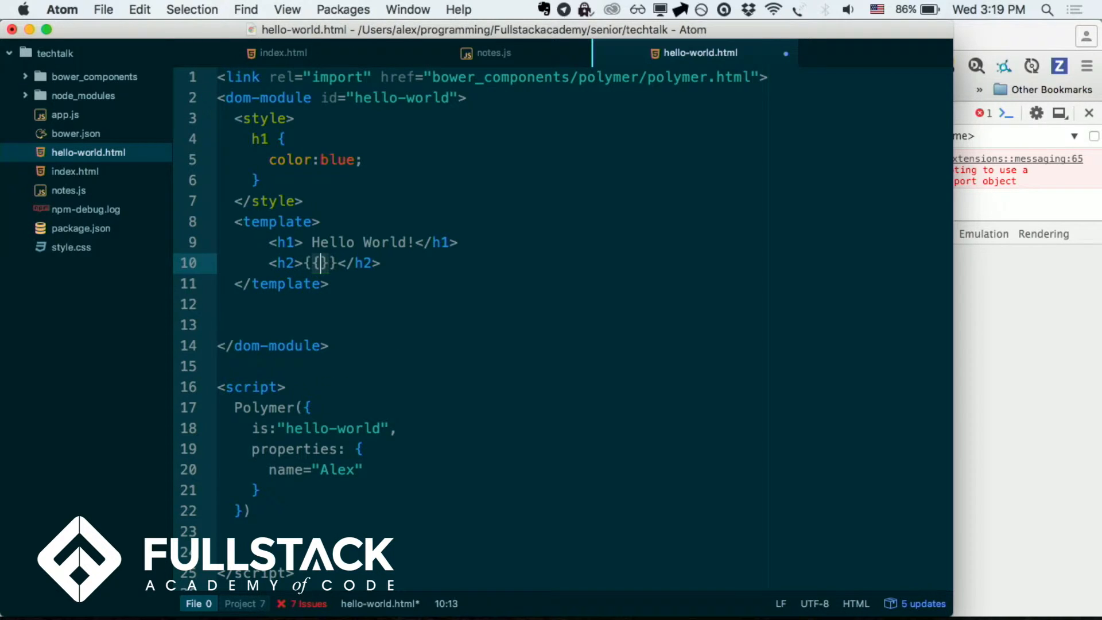
type("name")
left_click(585, 470)
type(":")
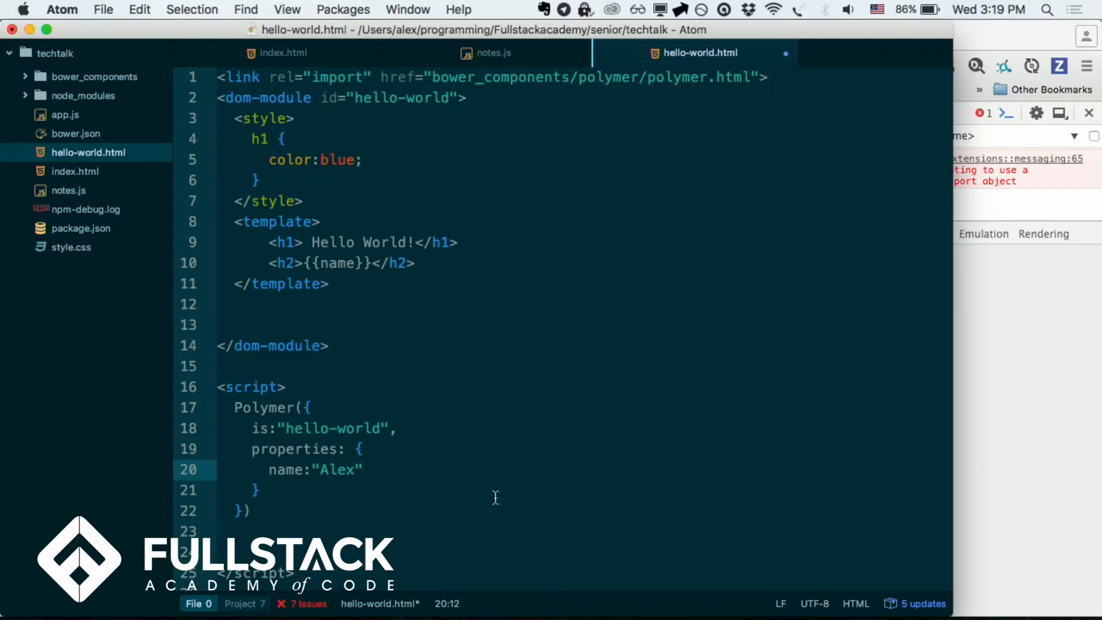
left_click(283, 52)
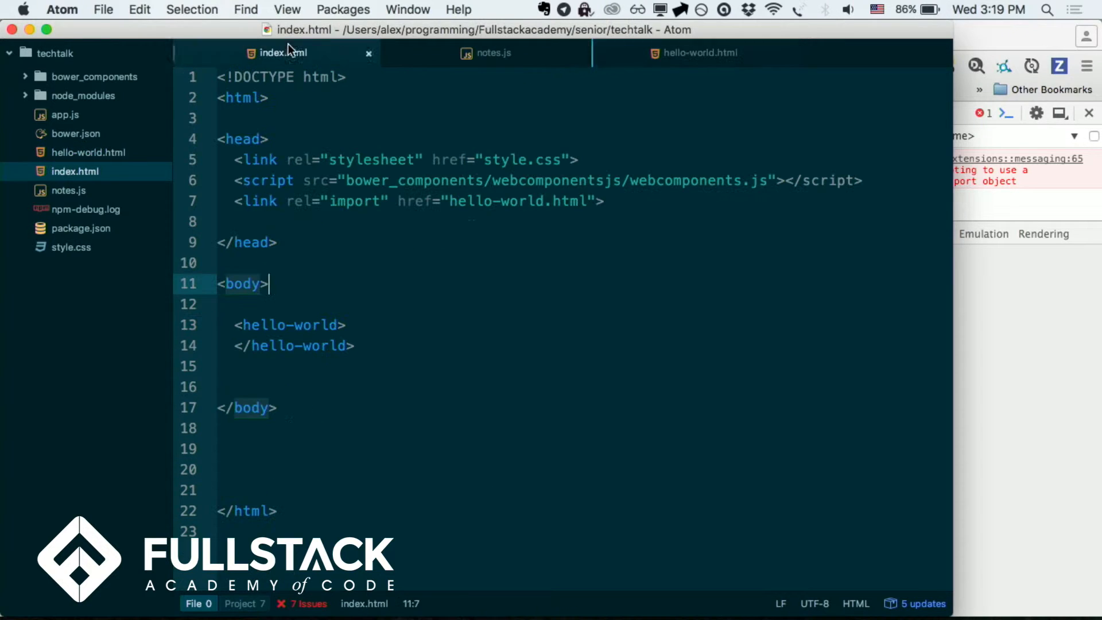
Add name="alex" to the hello-world element in index.html
type("\" \"")
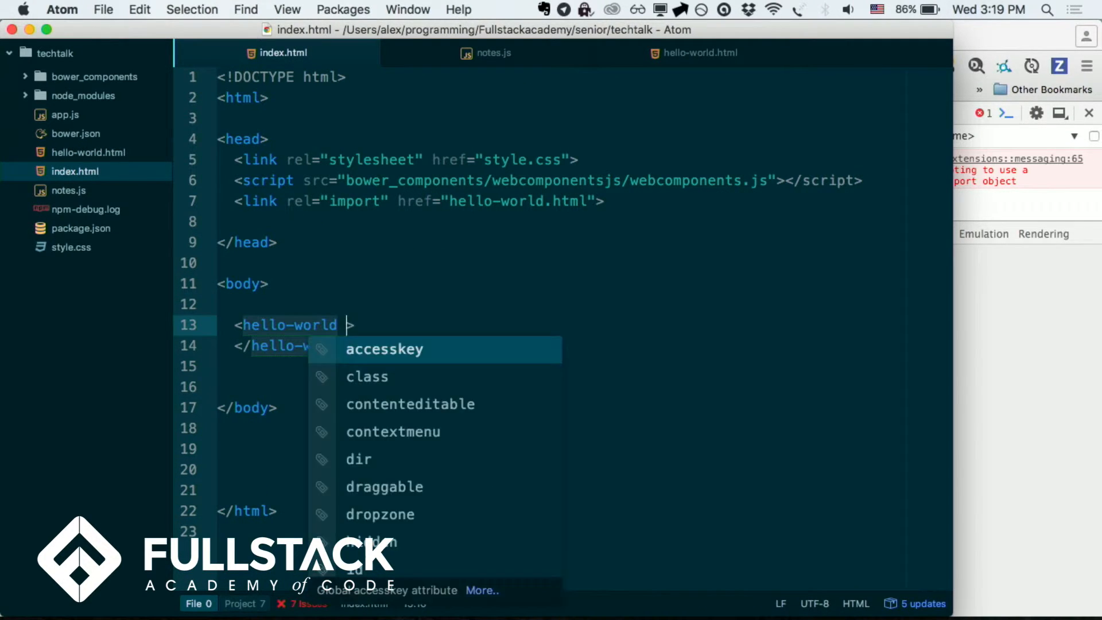
type("name=\"\"")
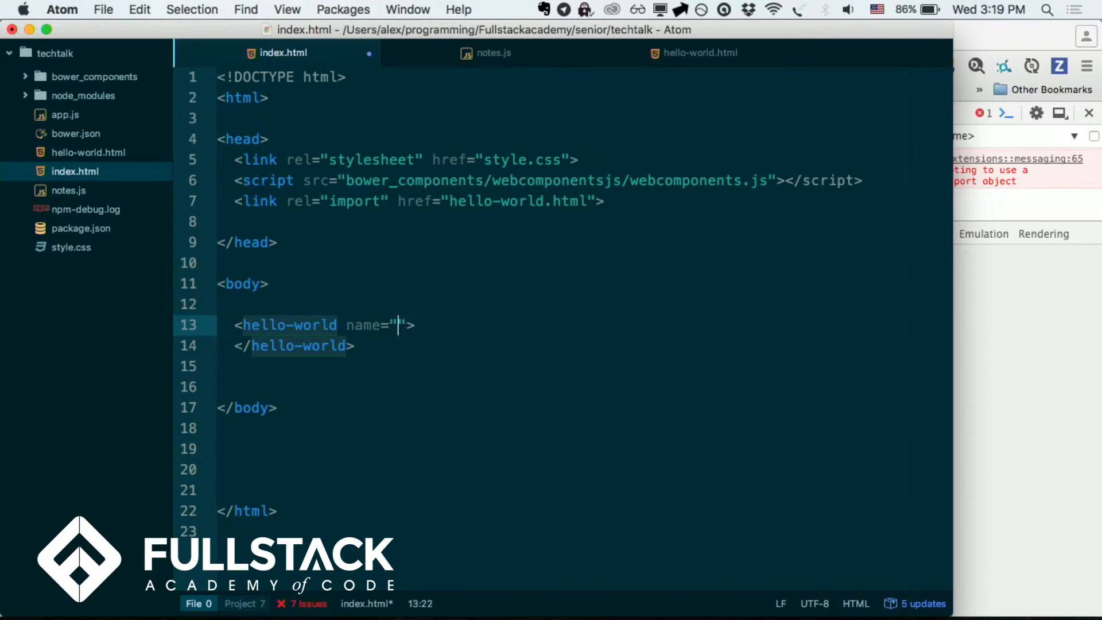
type("alex")
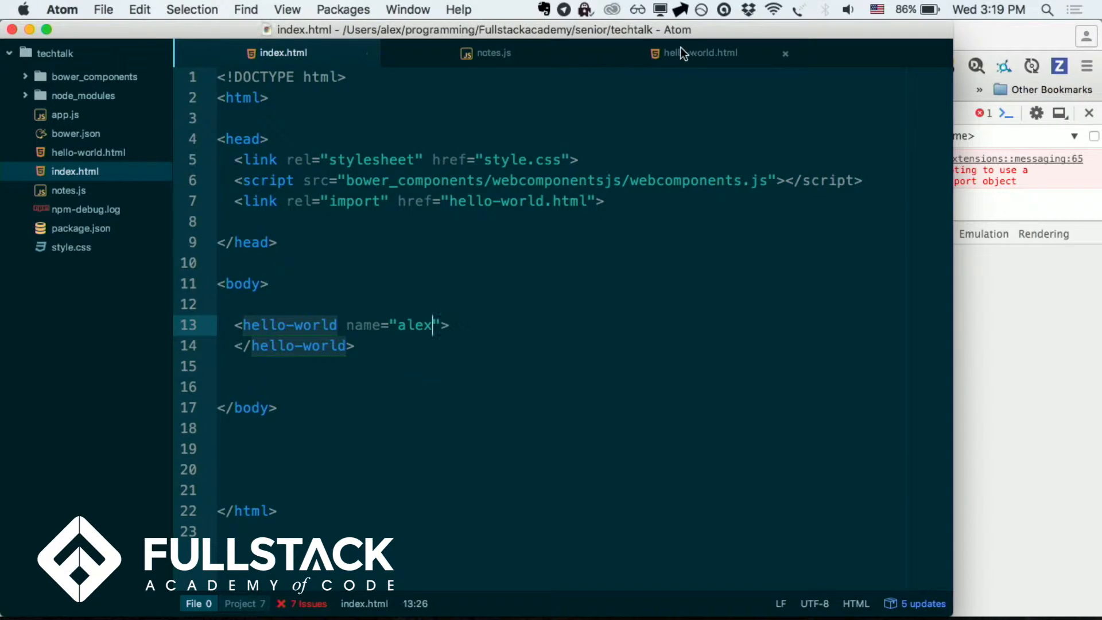
mouse_move(668, 55)
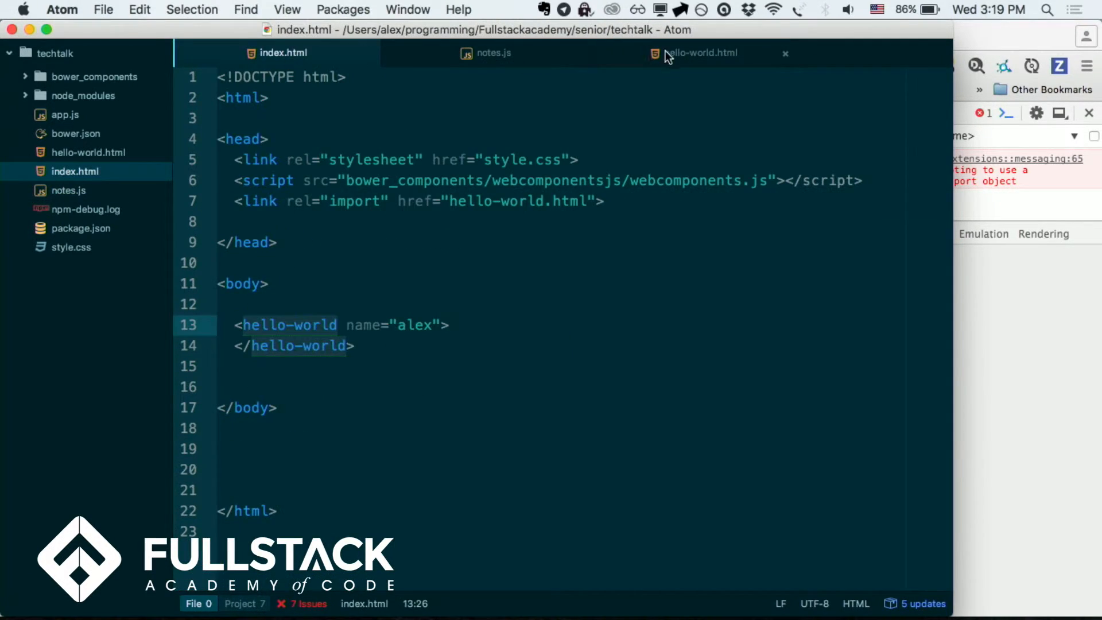
Change the name property in hello-world.html to type String
left_click(699, 52)
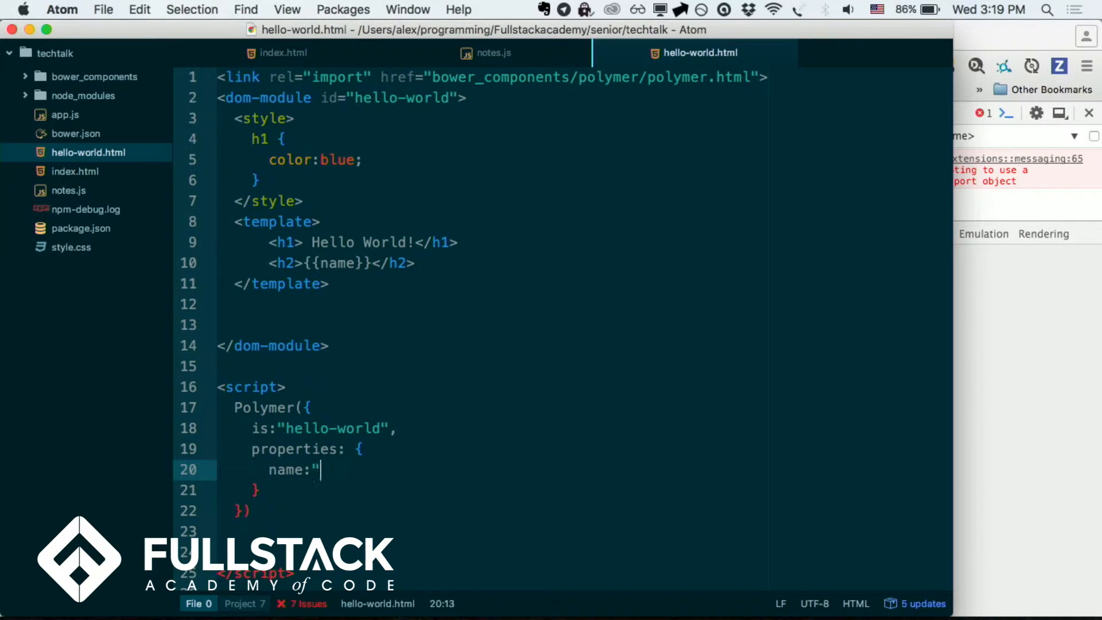
type("string")
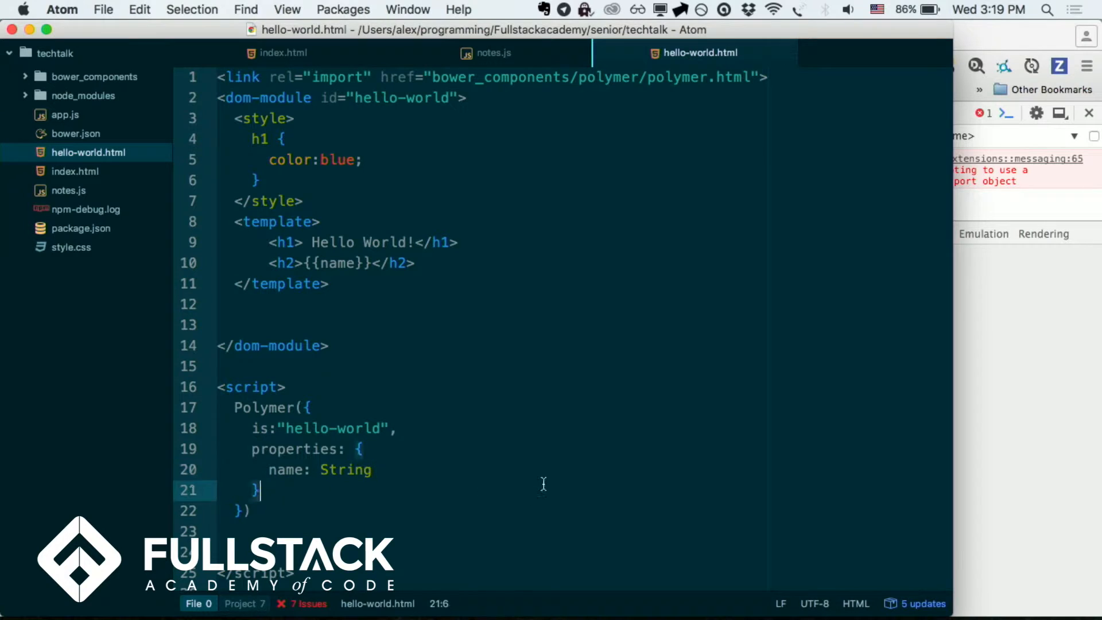
left_click(283, 53)
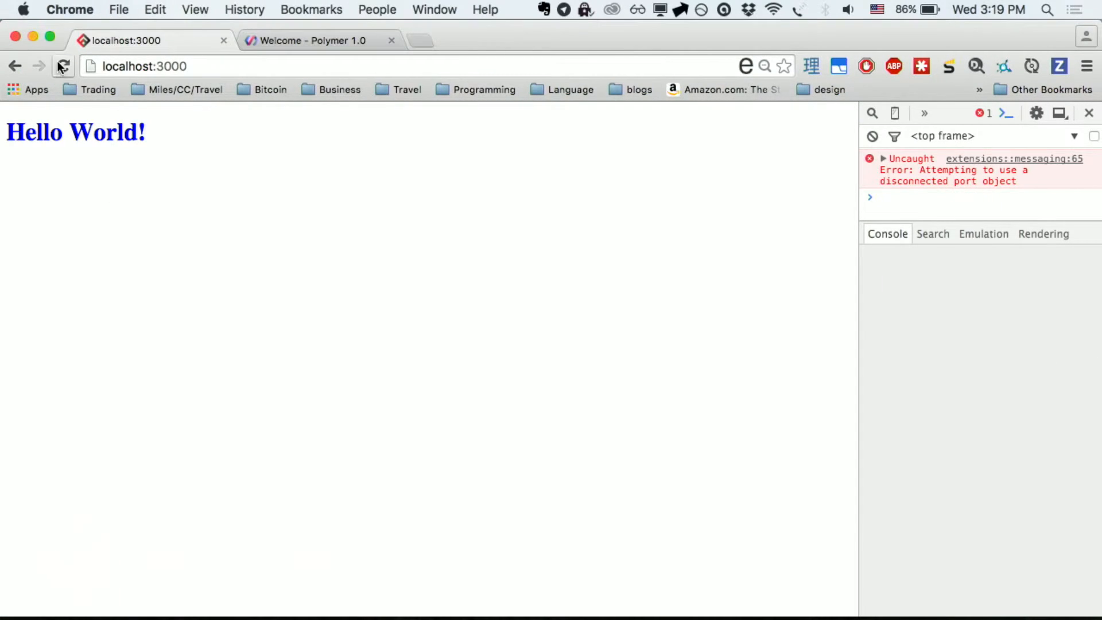
Reload localhost:3000 so 'alex' shows under the Hello World heading
left_click(62, 66)
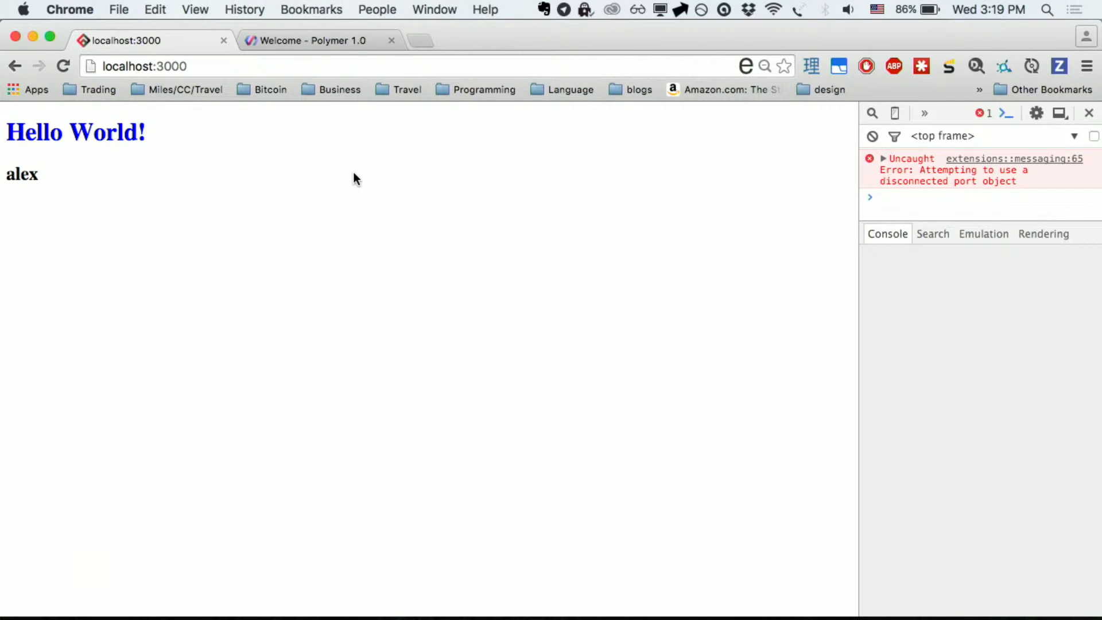
mouse_move(213, 171)
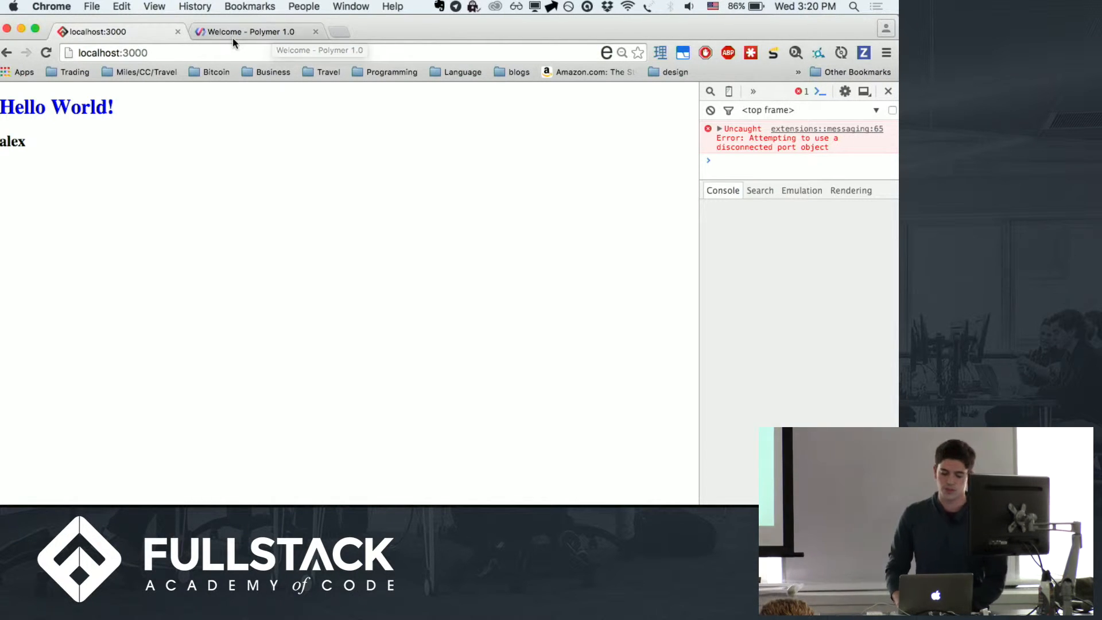
Go from the Polymer 1.0 site to the Element Catalog's Google Web Components collection
left_click(250, 32)
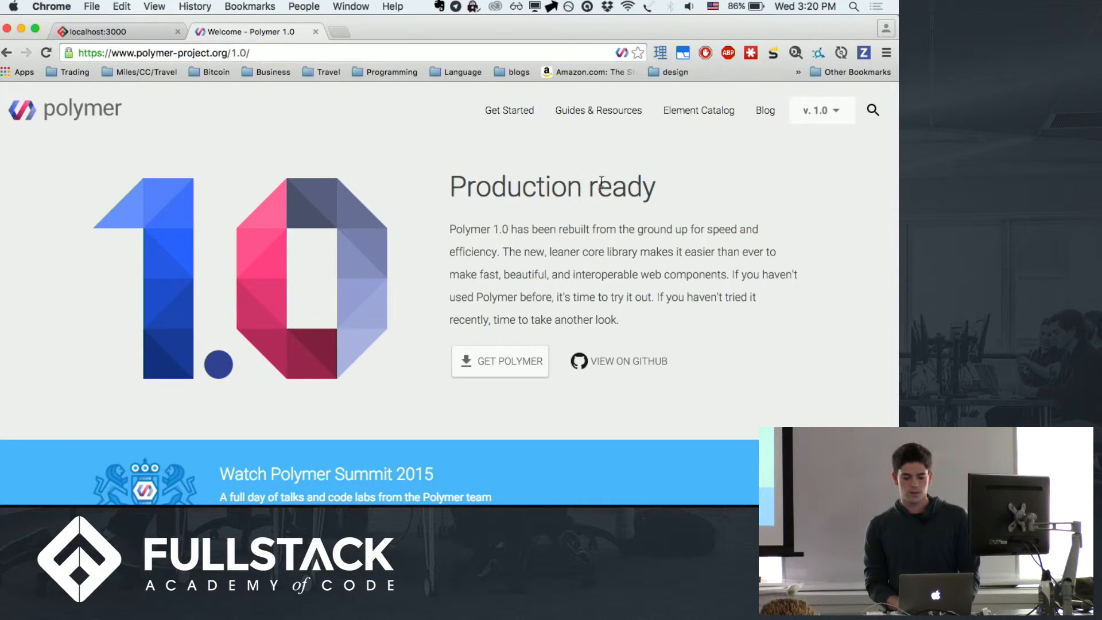
left_click(698, 110)
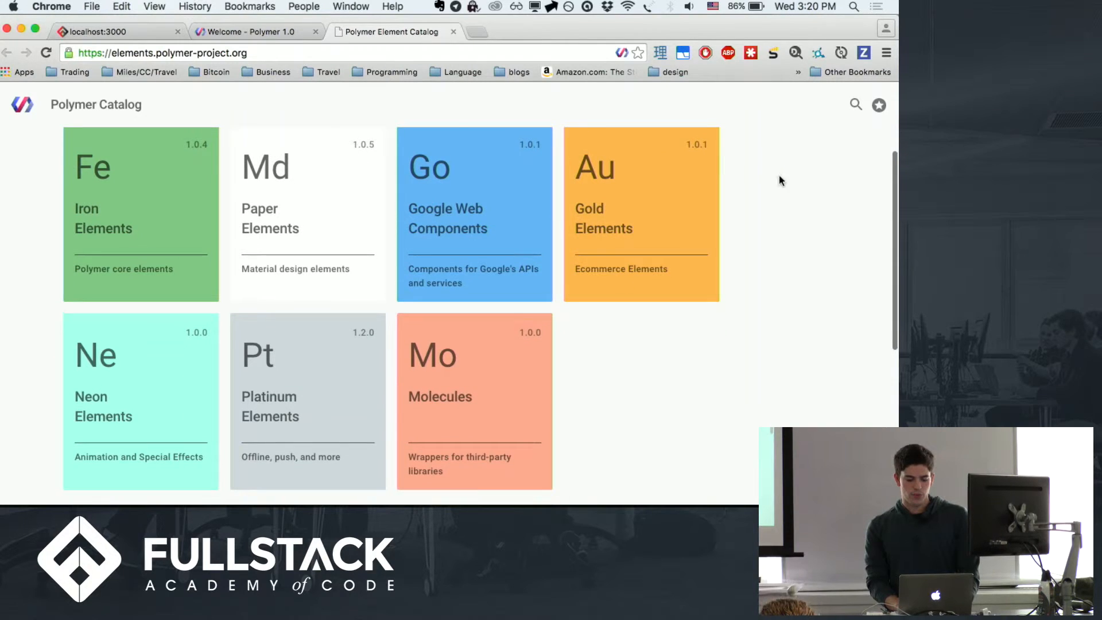
left_click(473, 210)
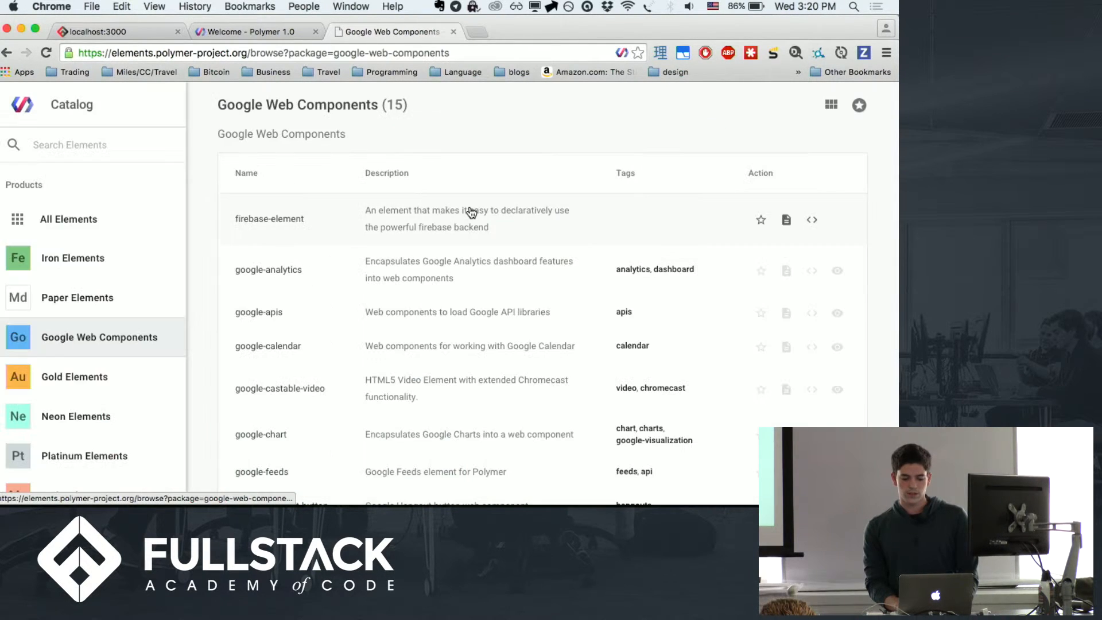
scroll("down", 3)
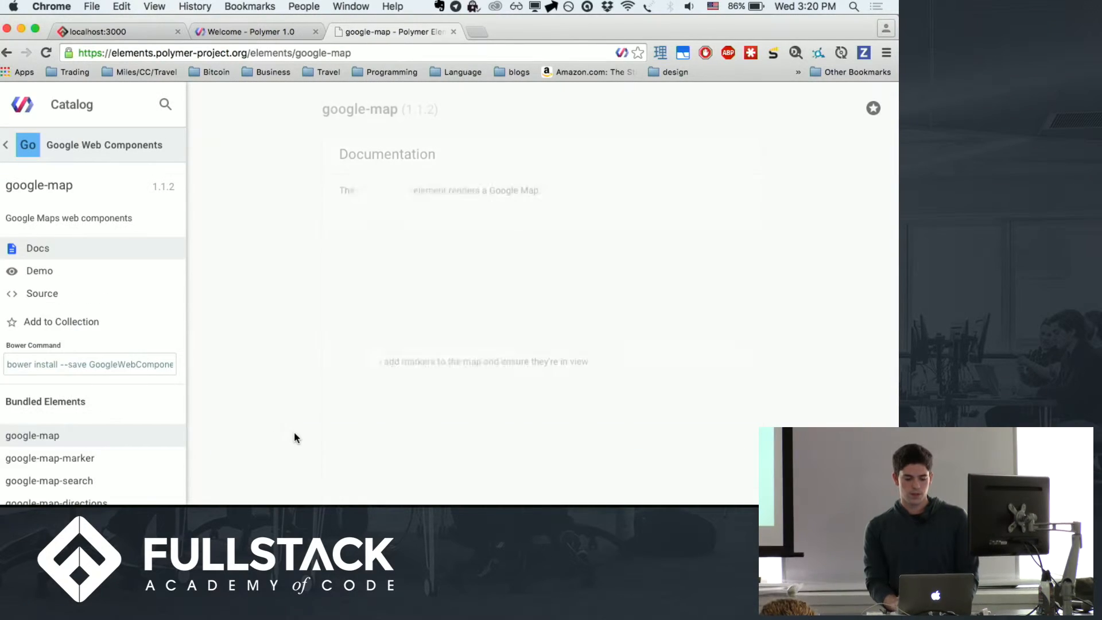
scroll("down", 3)
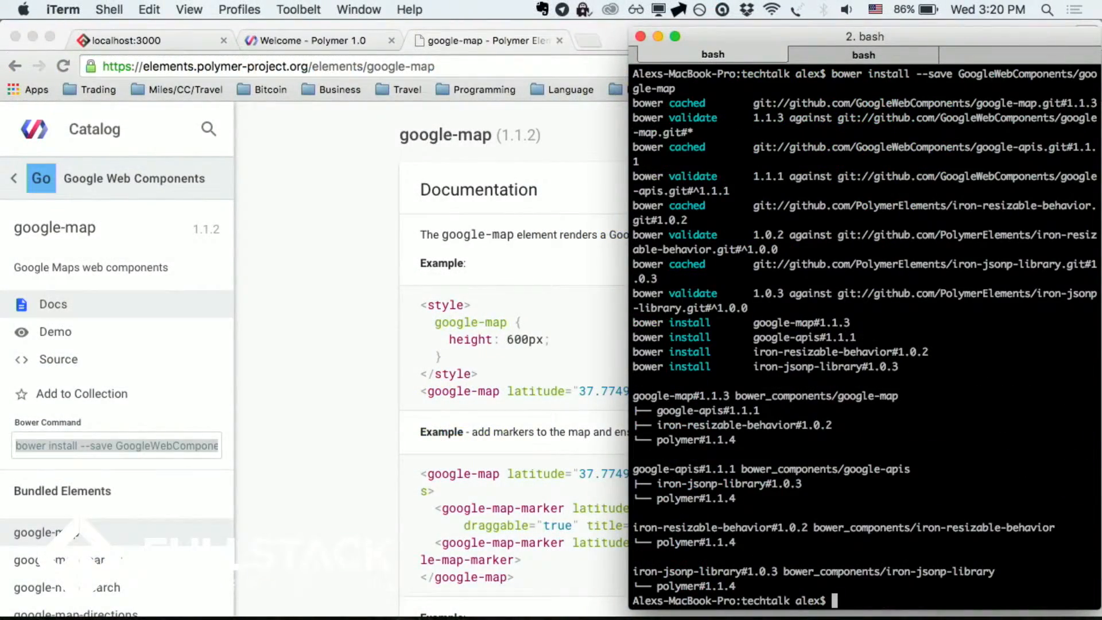
Start the Node server with 'node app.js'
type("node app.js")
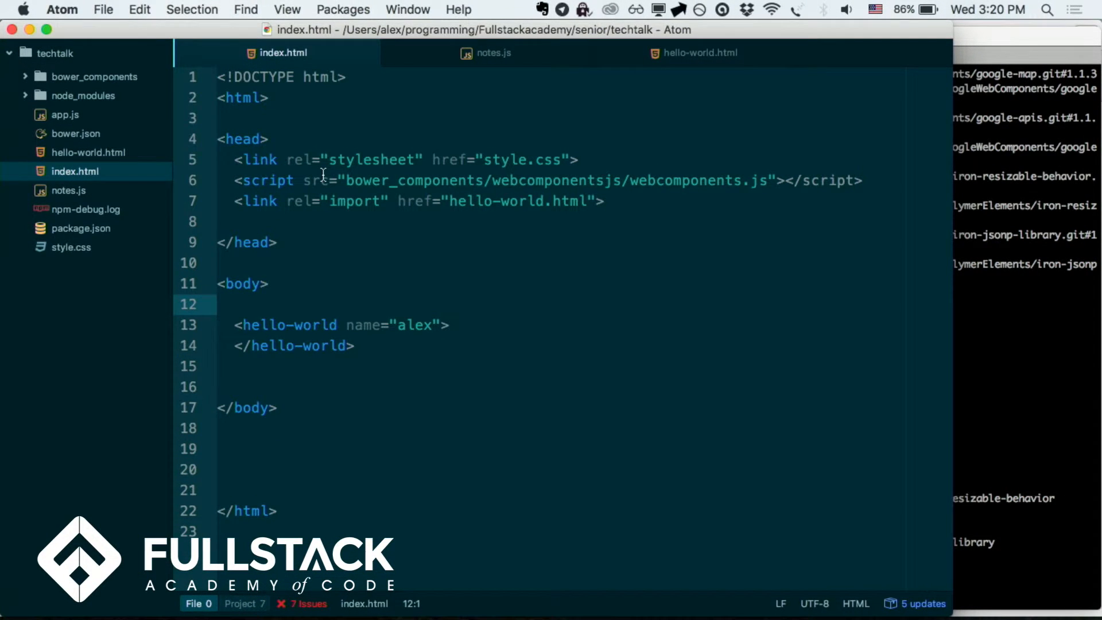
Add the google-map.html link import from notes.js below the hello-world import
left_click(604, 201)
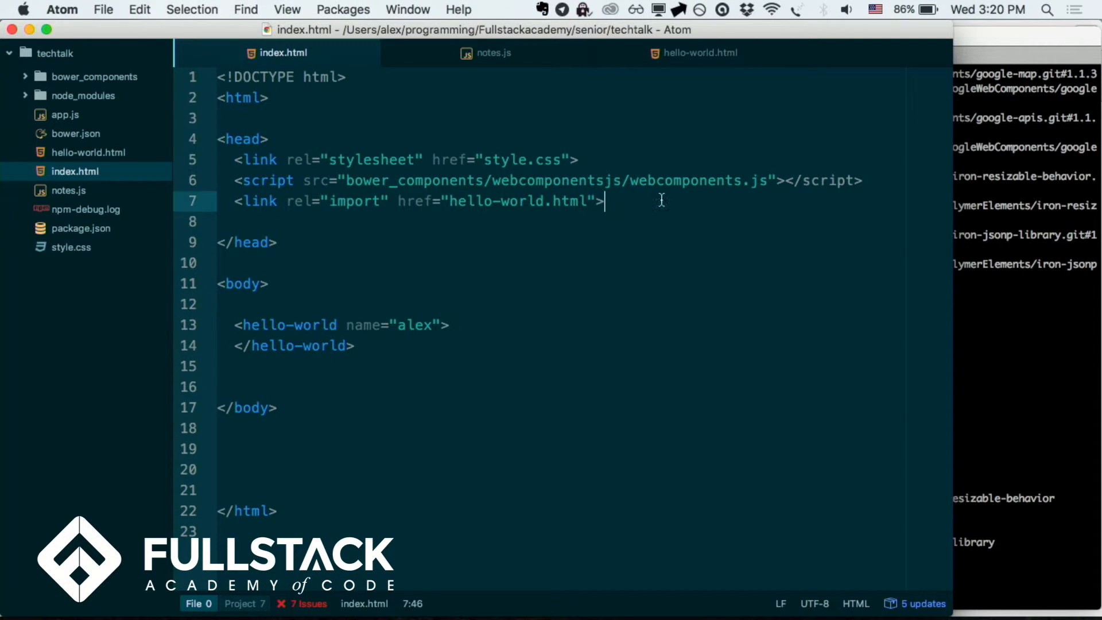
left_click(492, 52)
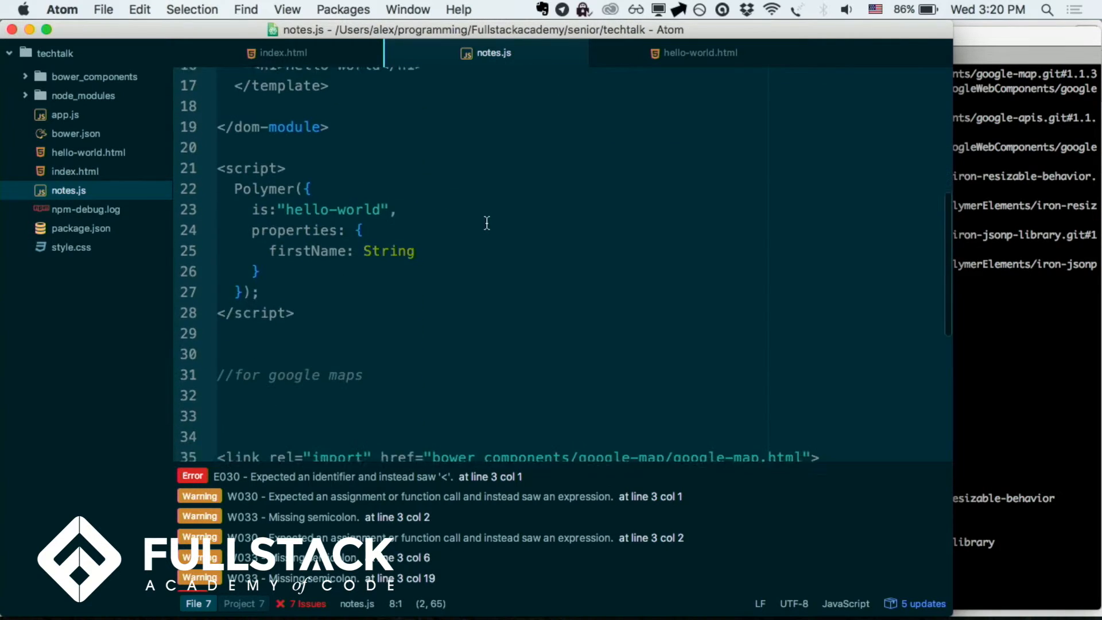
scroll("down", 3)
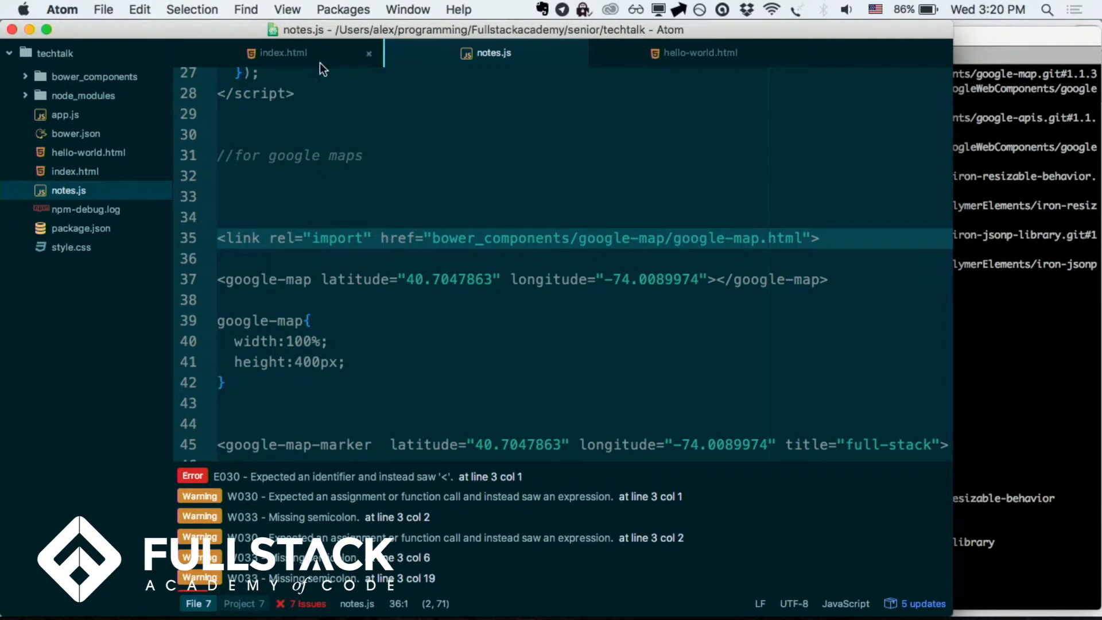
left_click(281, 53)
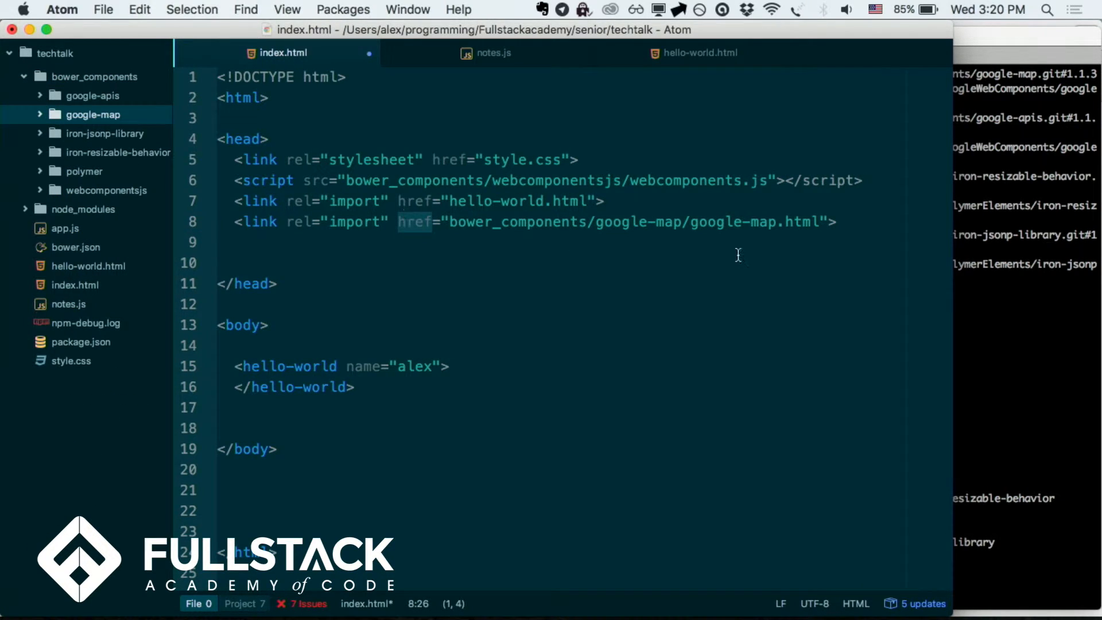
Add a google-map element with latitude 40.7047863 and longitude -74.0089974 atop the body
left_click(267, 325)
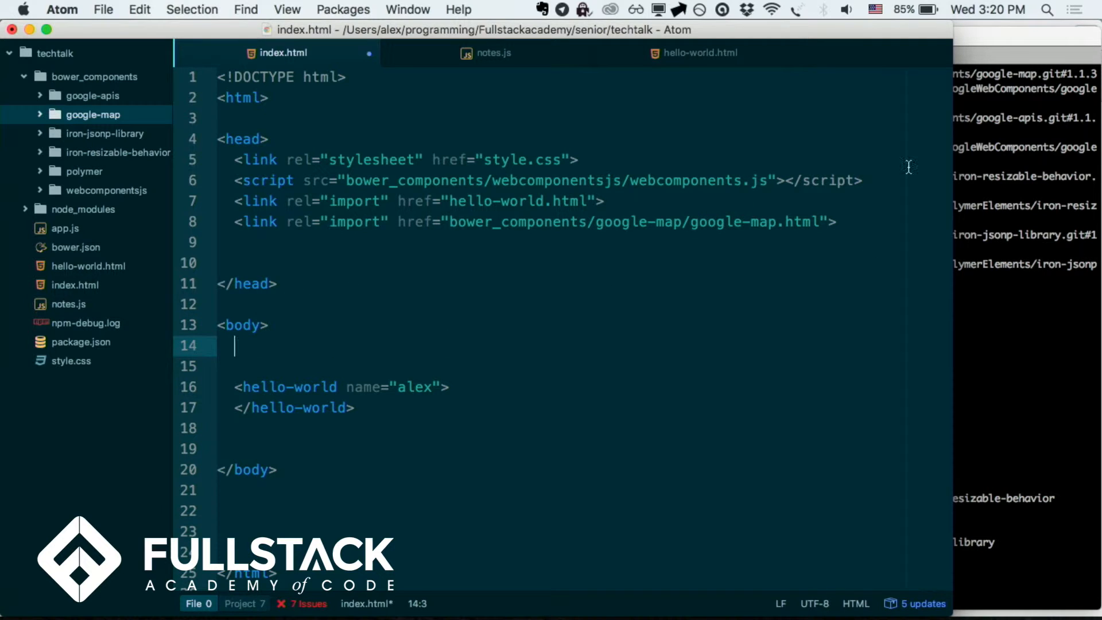
type("<google-map> </google-map>")
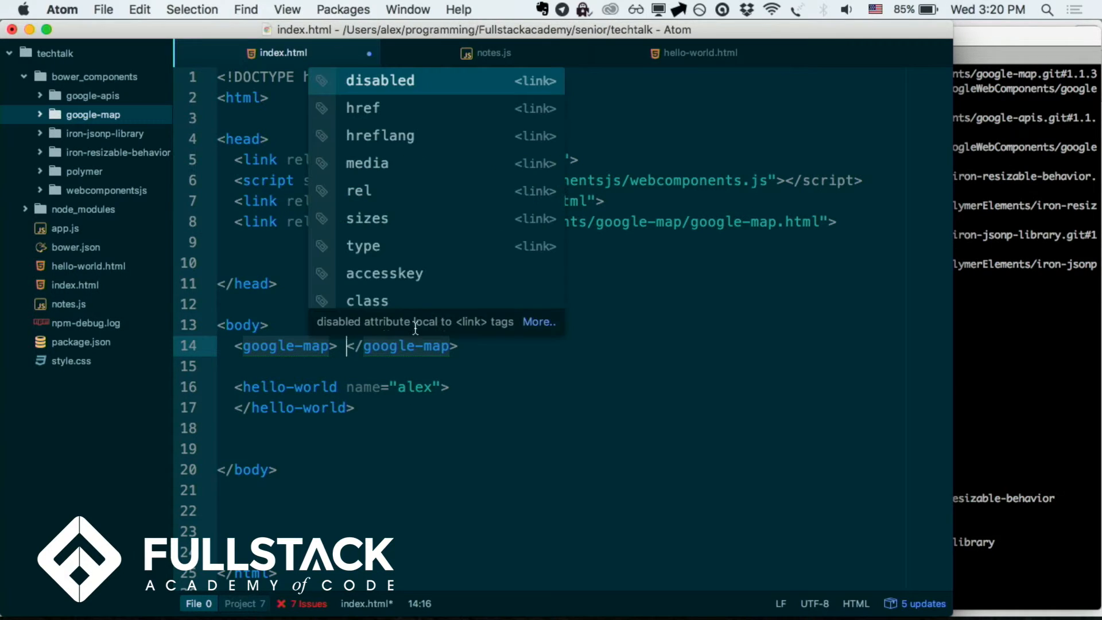
key("escape")
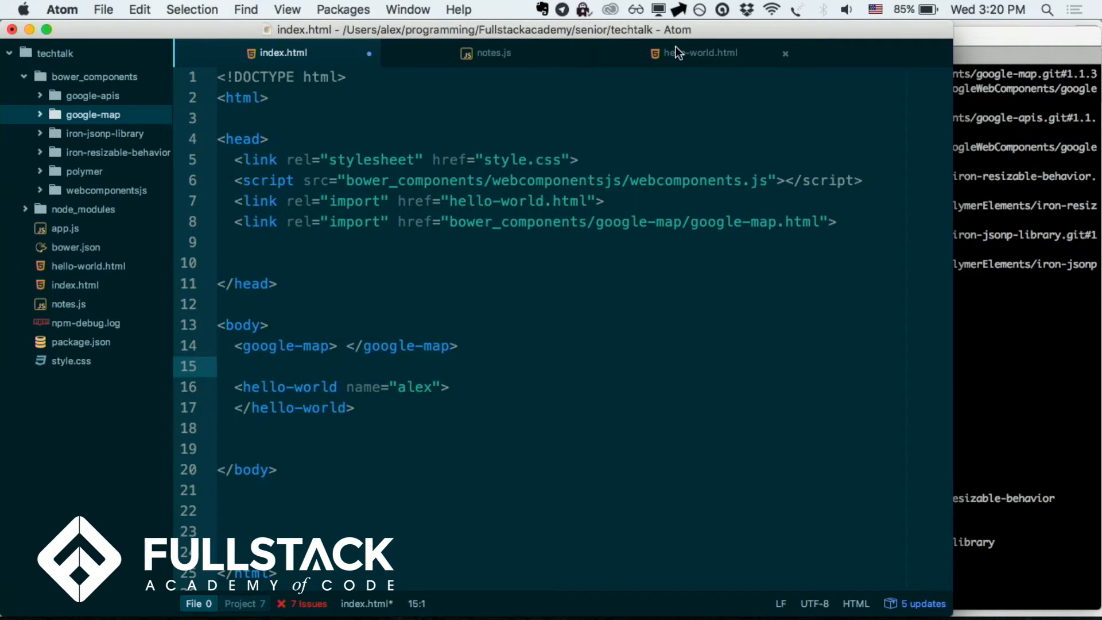
left_click(493, 52)
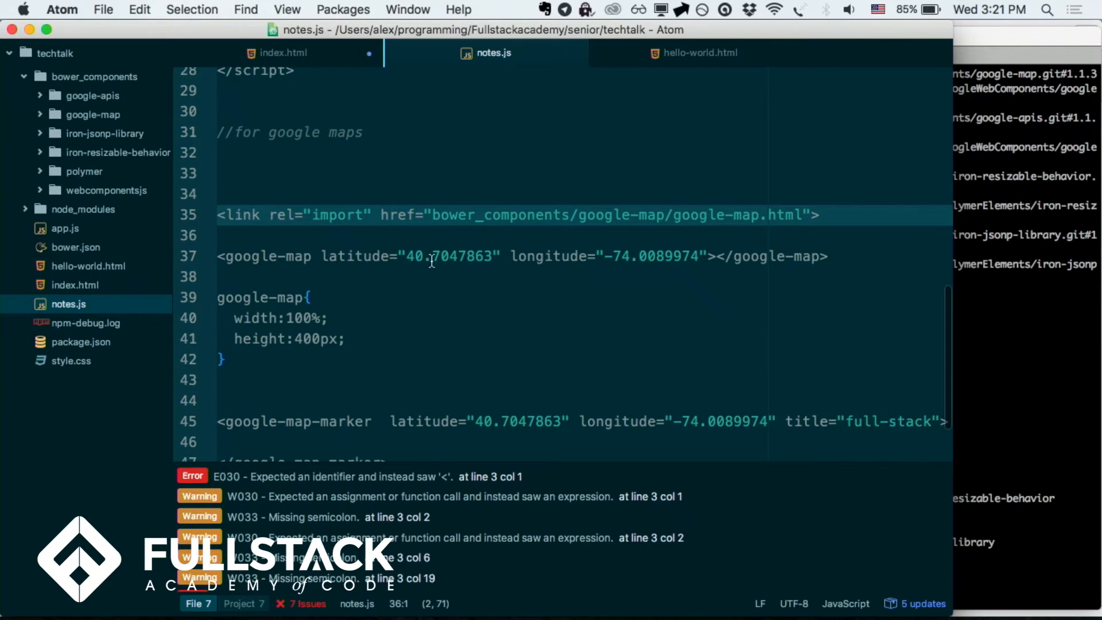
left_click(283, 52)
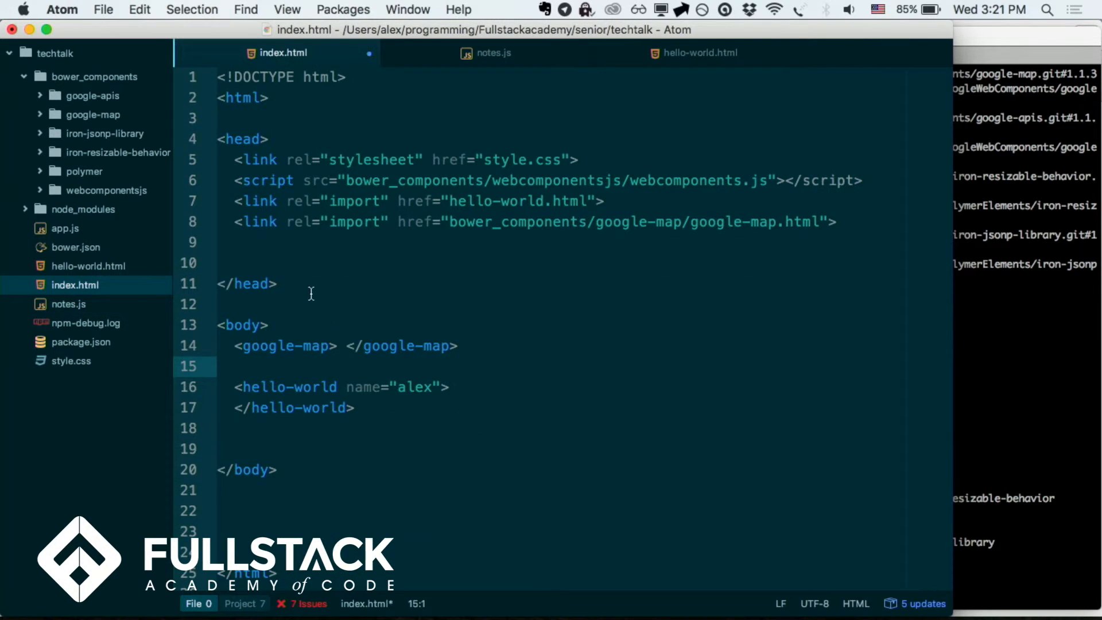
type("latitude=\"40.7047863\" longitude=\"-74.0089974\"")
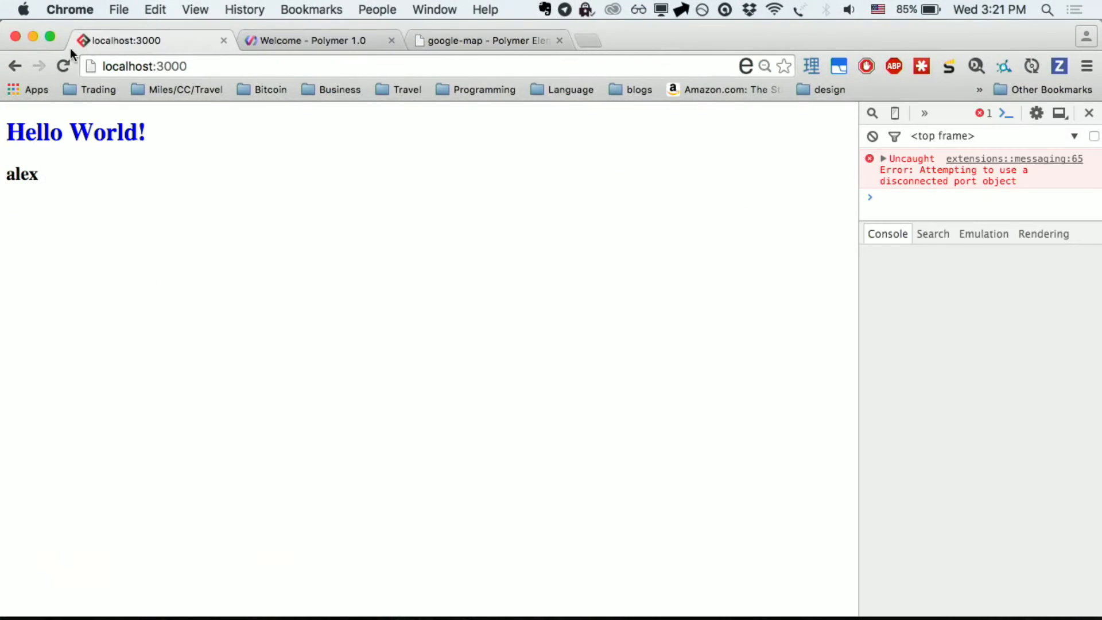
Reload localhost:3000 and pan the new map around lower Manhattan
left_click(63, 66)
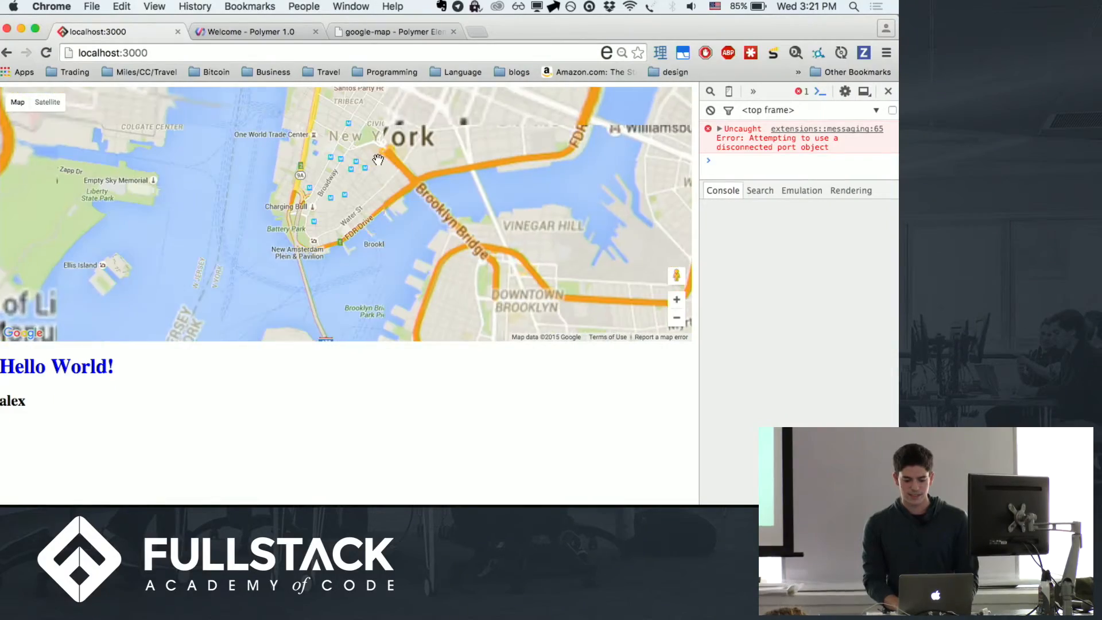
left_click_drag(378, 159, 72, 146)
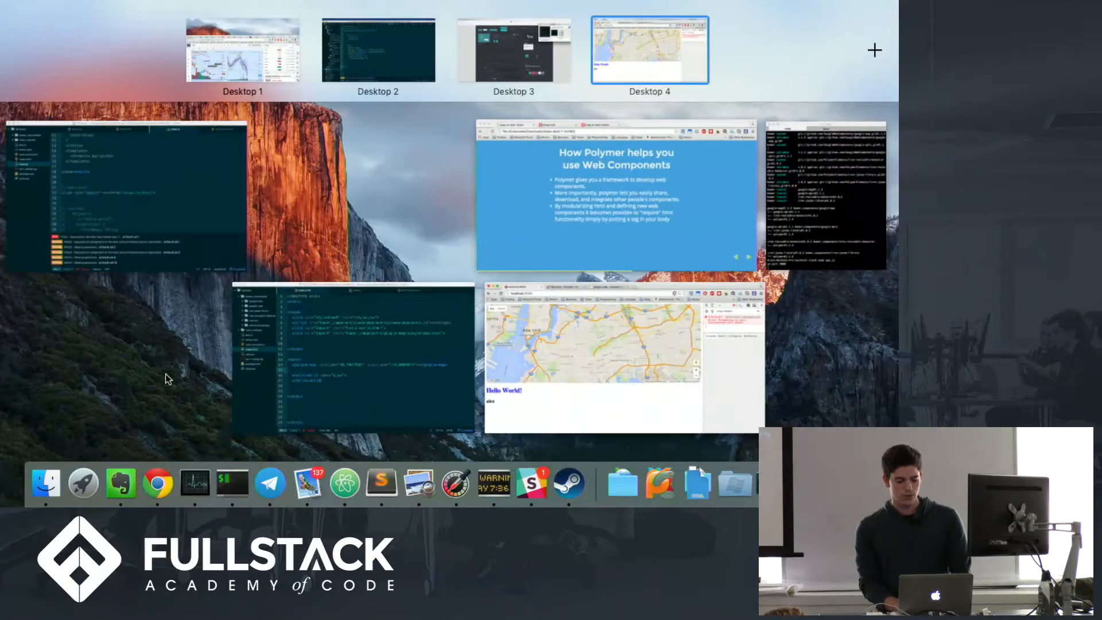
mouse_move(354, 357)
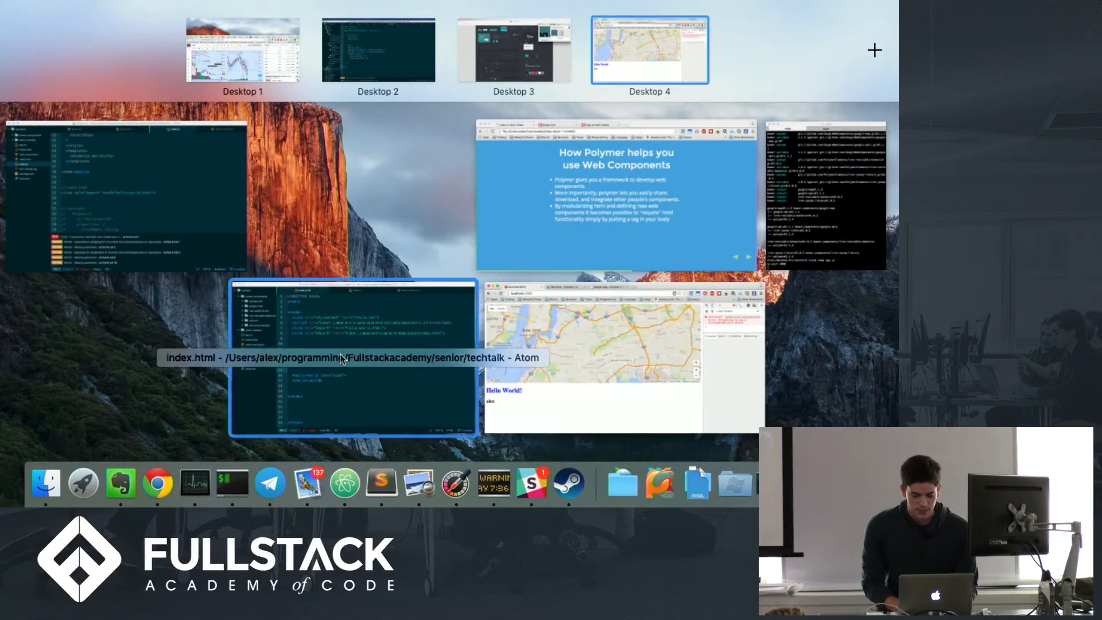
Paste the full-stack google-map-marker snippet from notes.js inside the google-map element
left_click(354, 355)
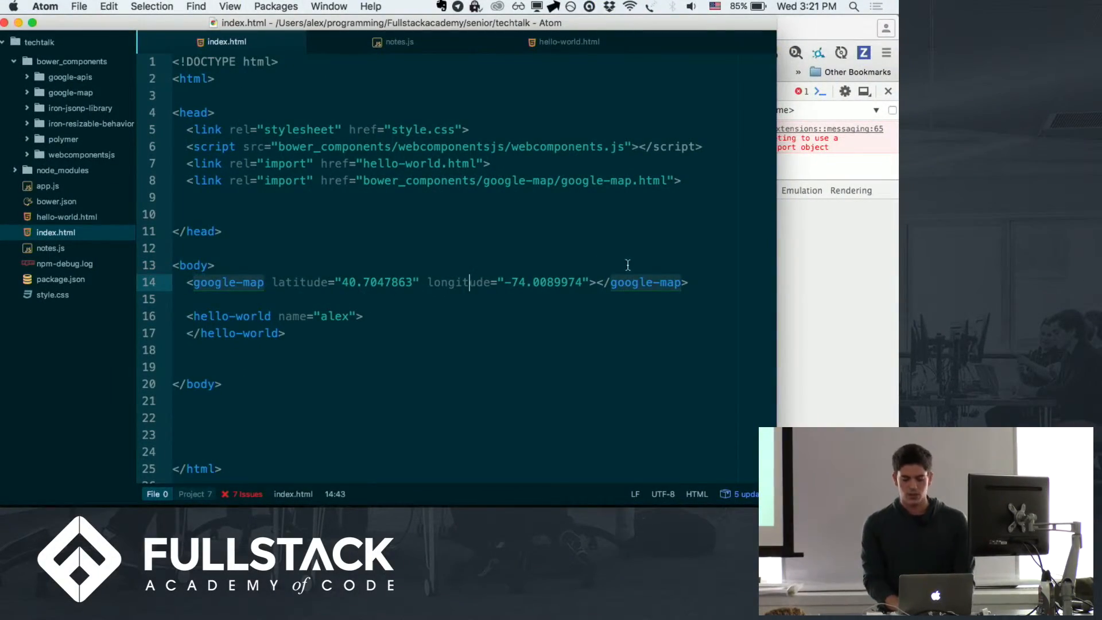
key("enter")
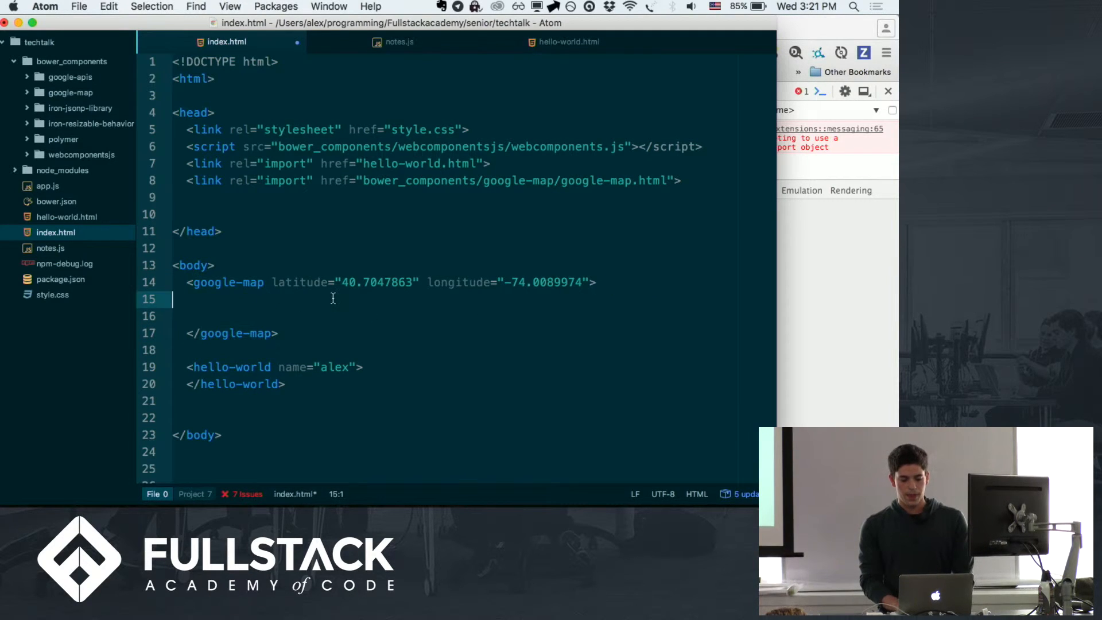
left_click(567, 41)
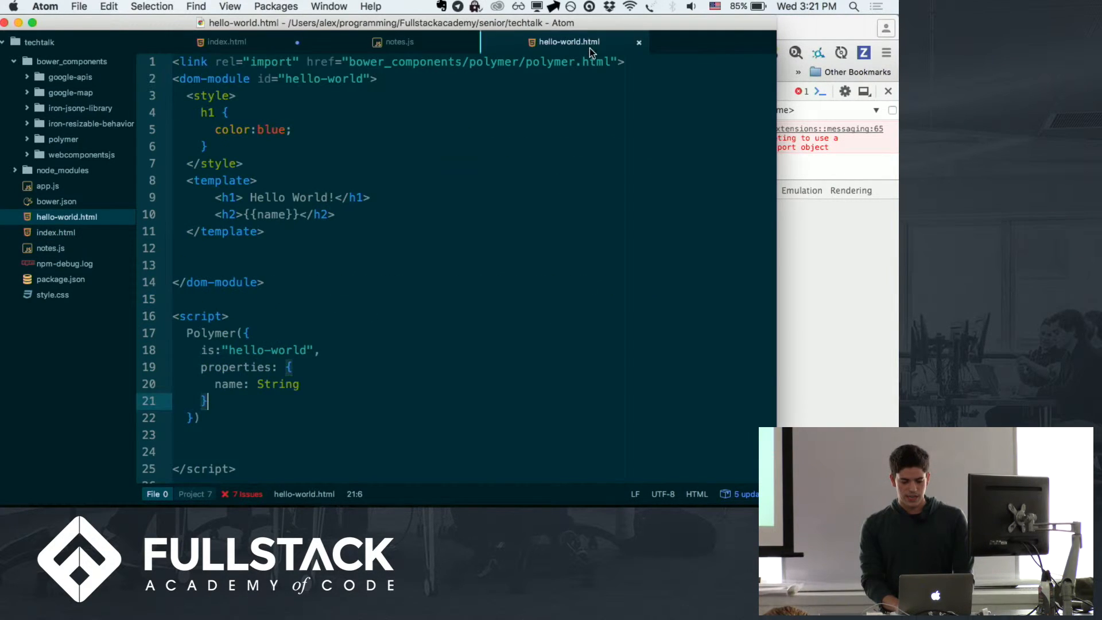
mouse_move(397, 42)
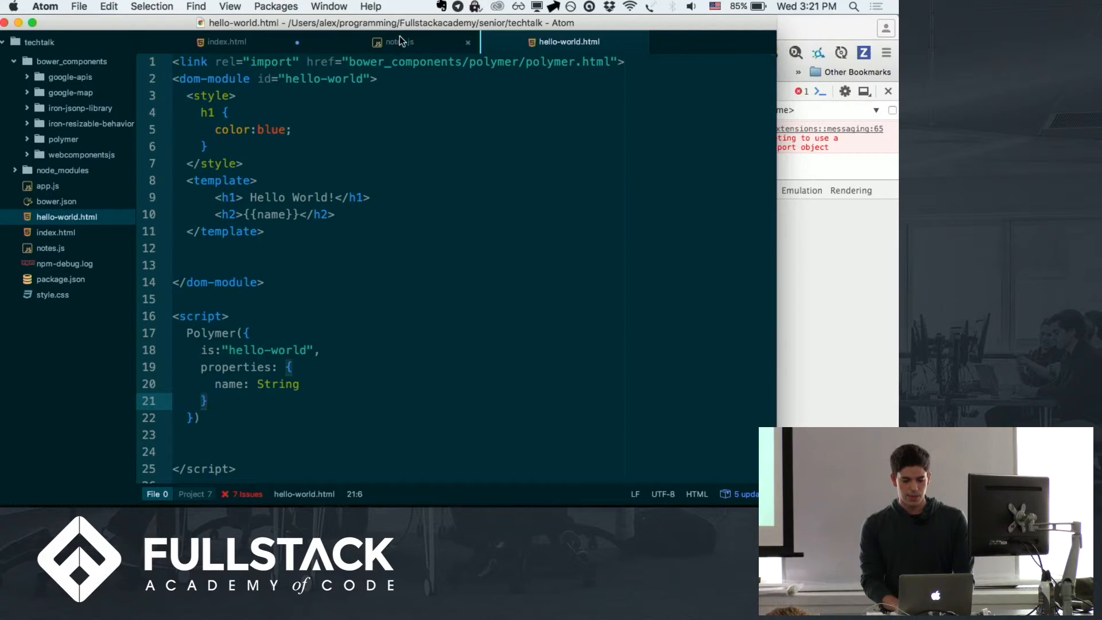
left_click(397, 42)
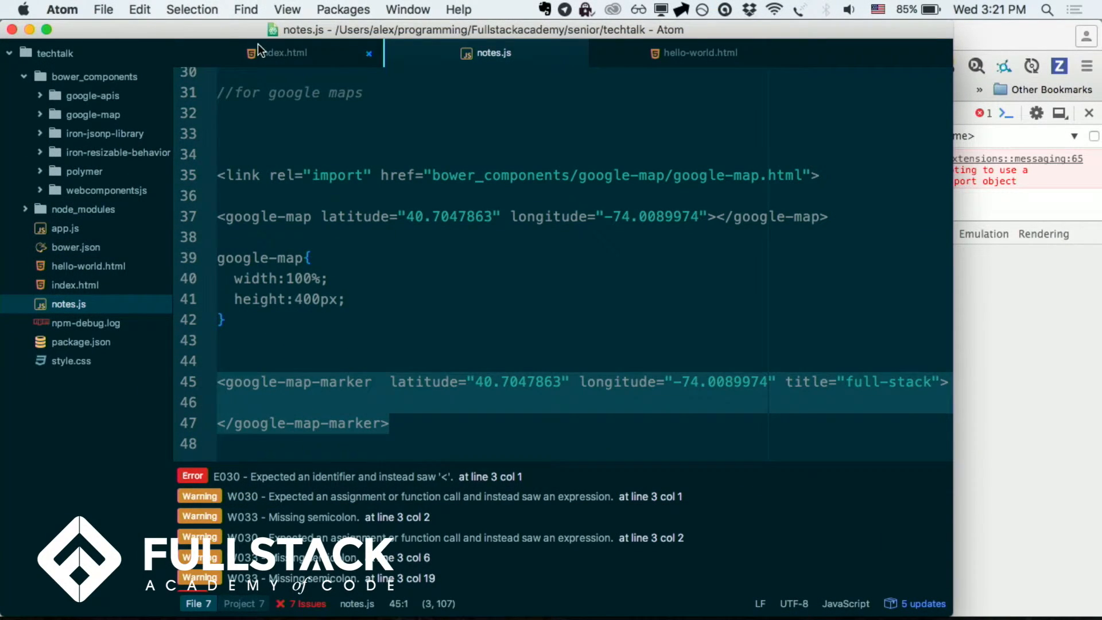
left_click(282, 52)
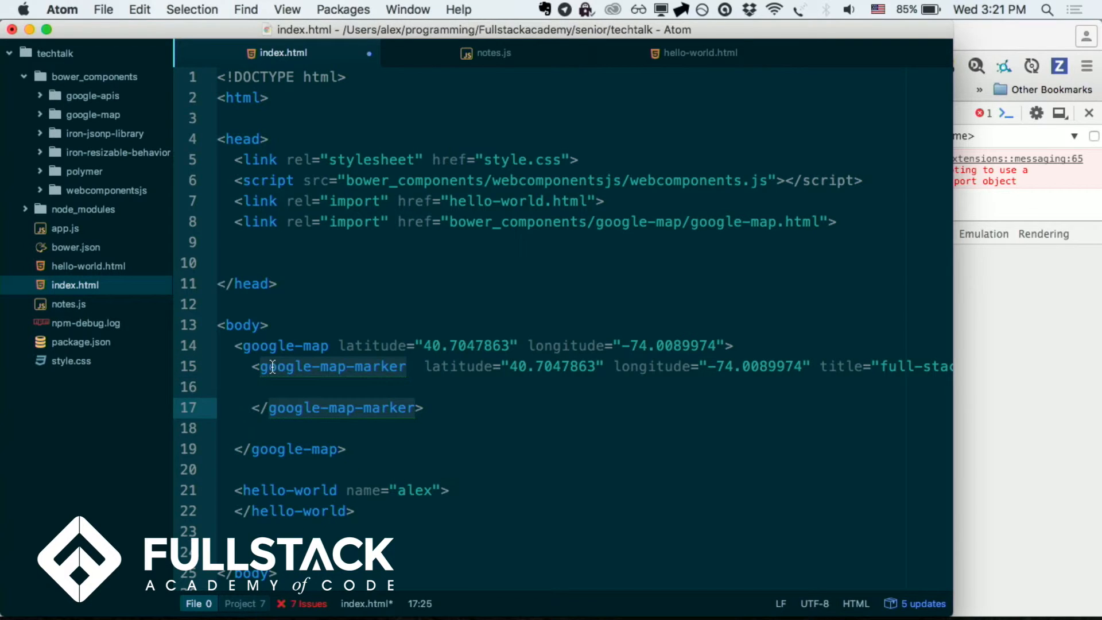
left_click(253, 387)
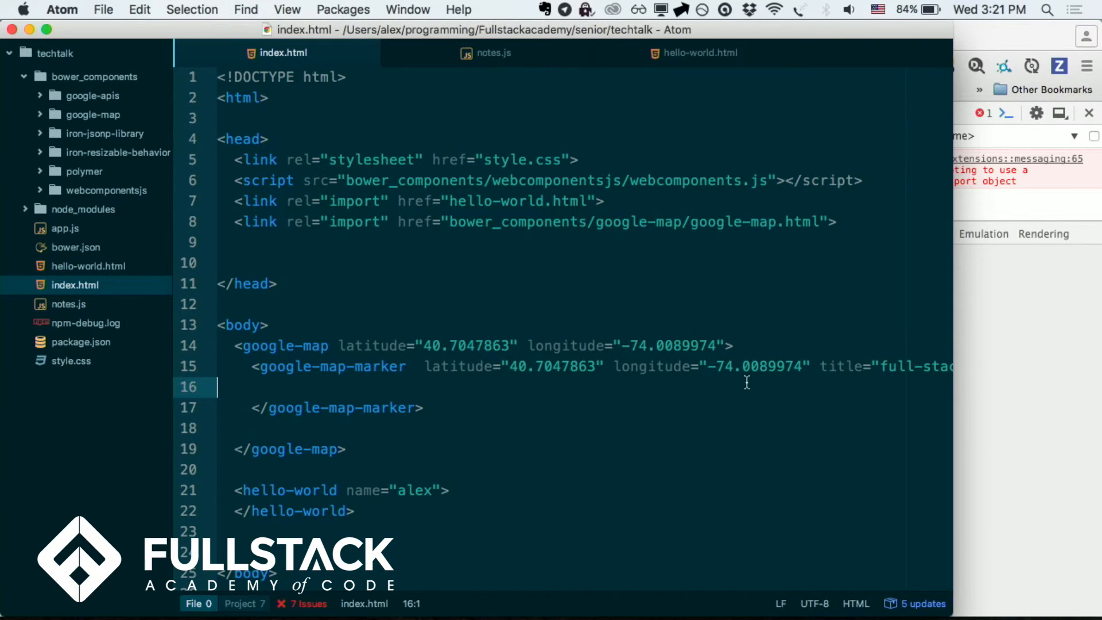
mouse_move(783, 366)
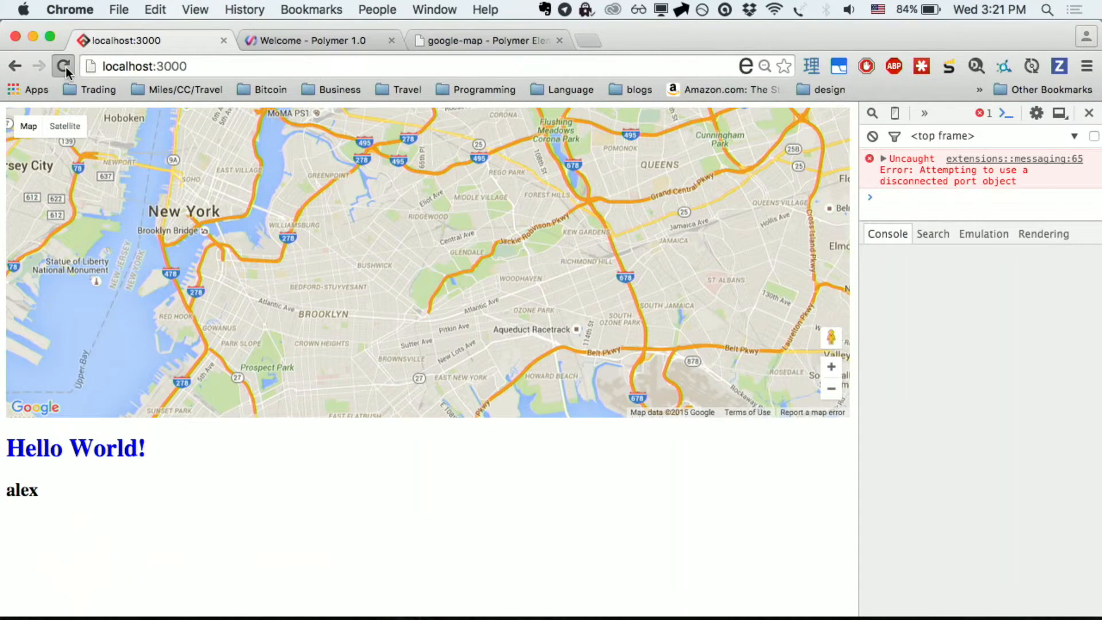
Reload localhost:3000 to see the updated map, then return to the map's longitude in index.html
left_click(63, 66)
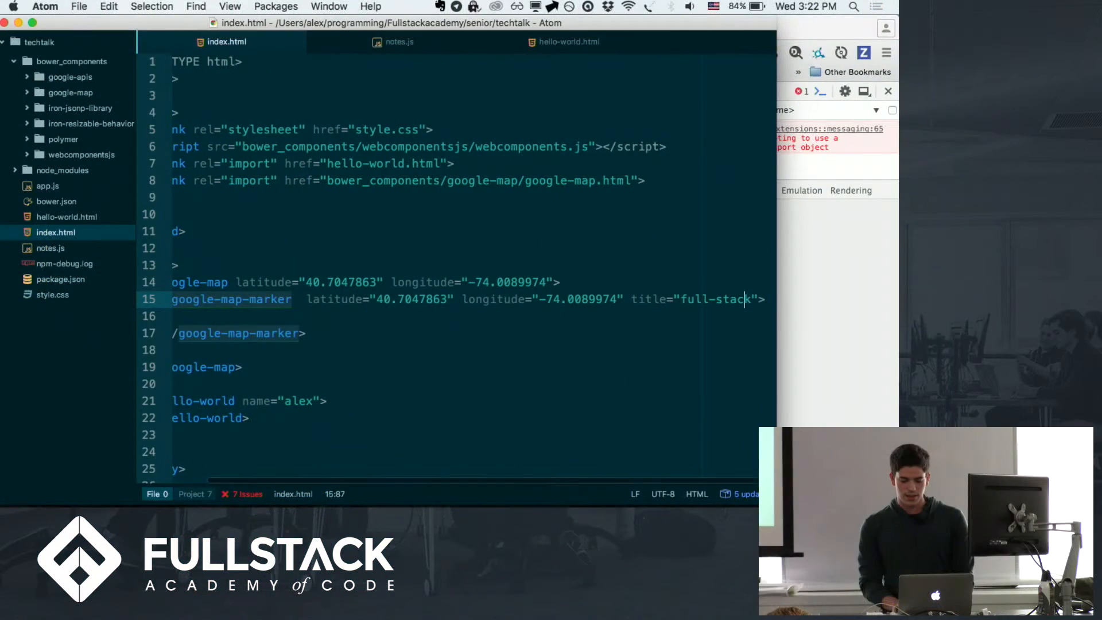
left_click(495, 282)
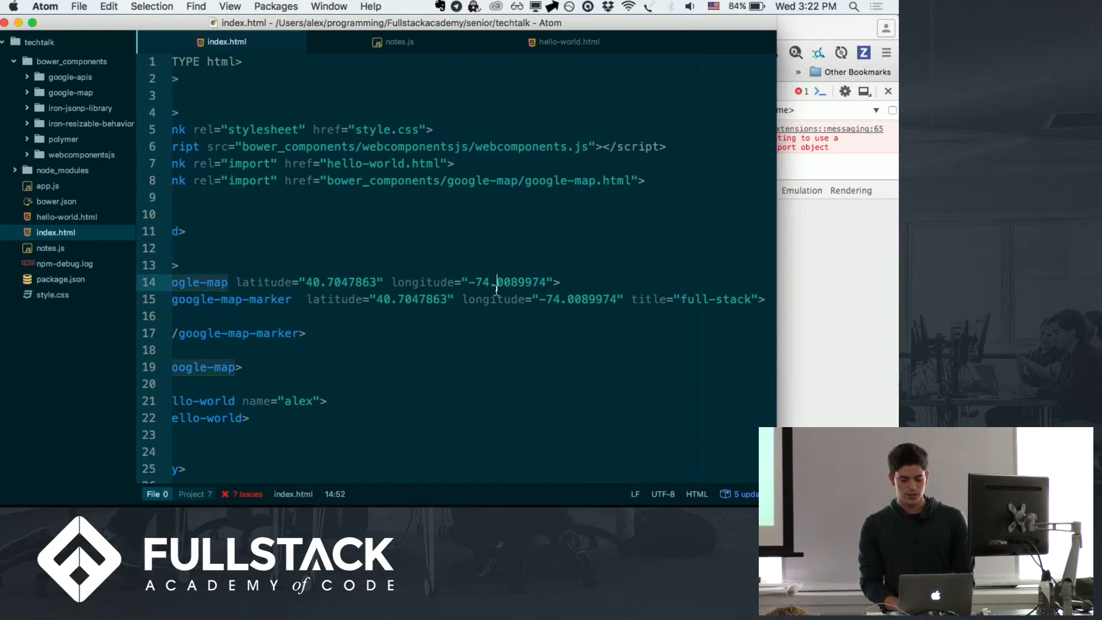